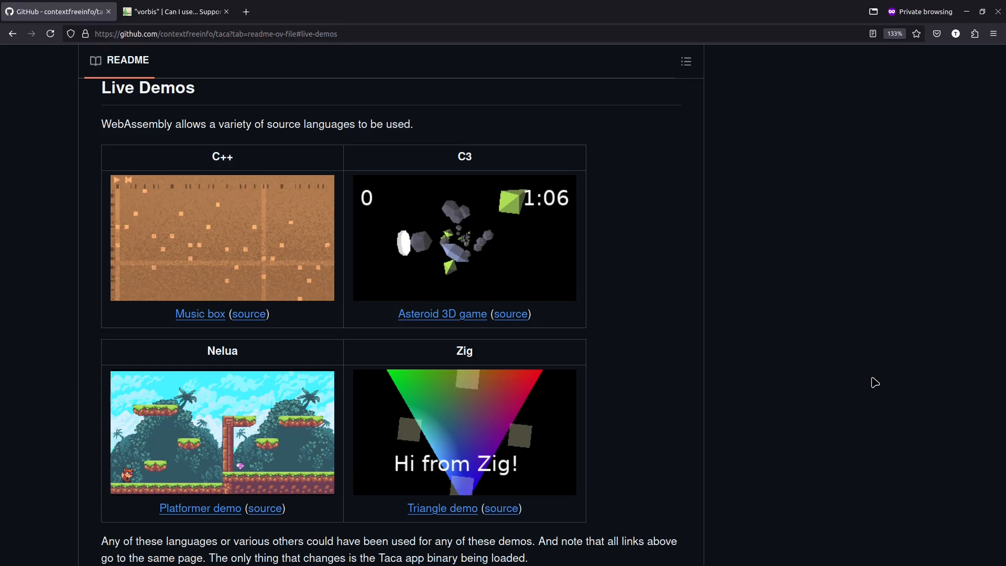
pyautogui.moveTo(805, 371)
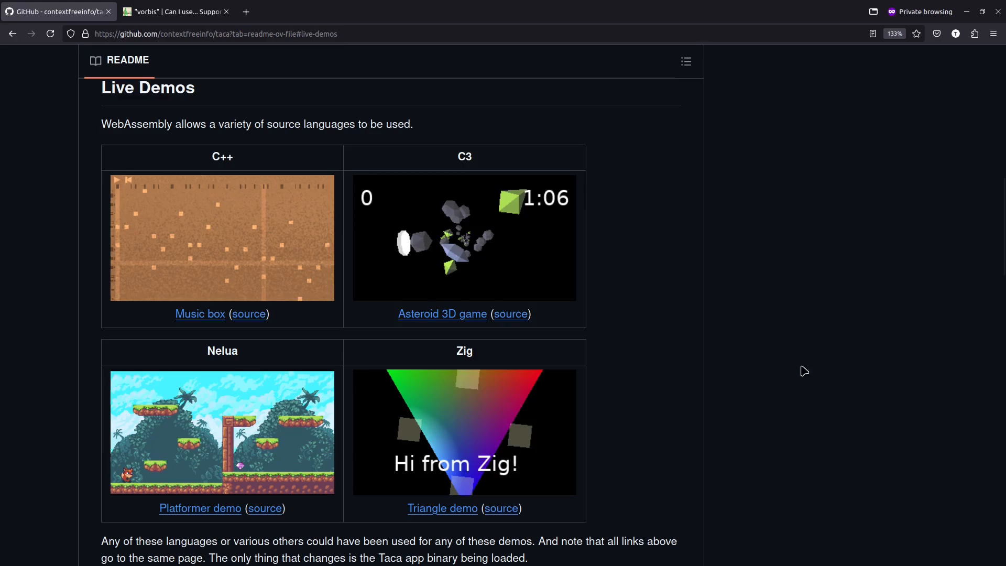
pyautogui.moveTo(760, 315)
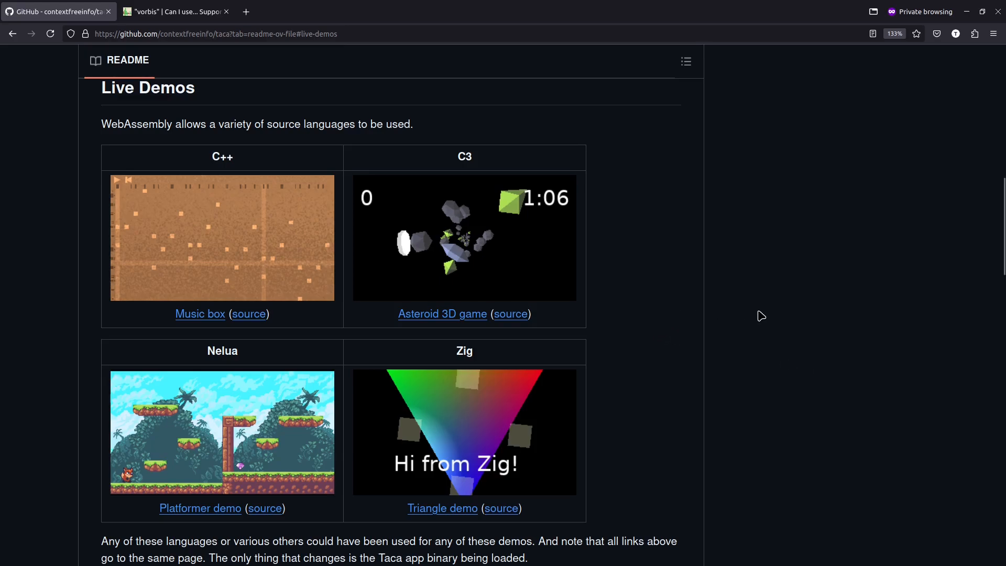
# Launch the C++ Music box live demo and start its song playing
pyautogui.click(199, 313)
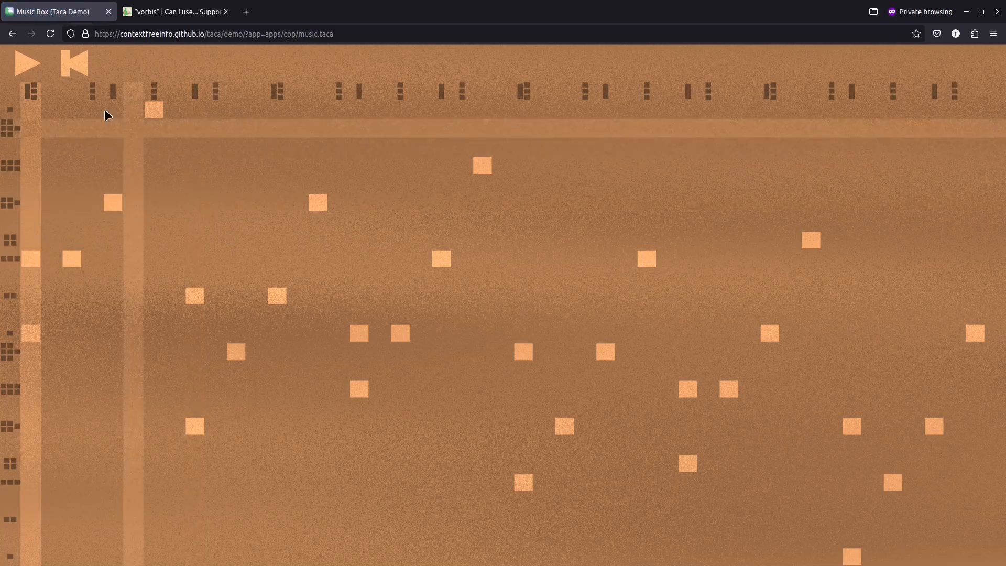
pyautogui.click(27, 63)
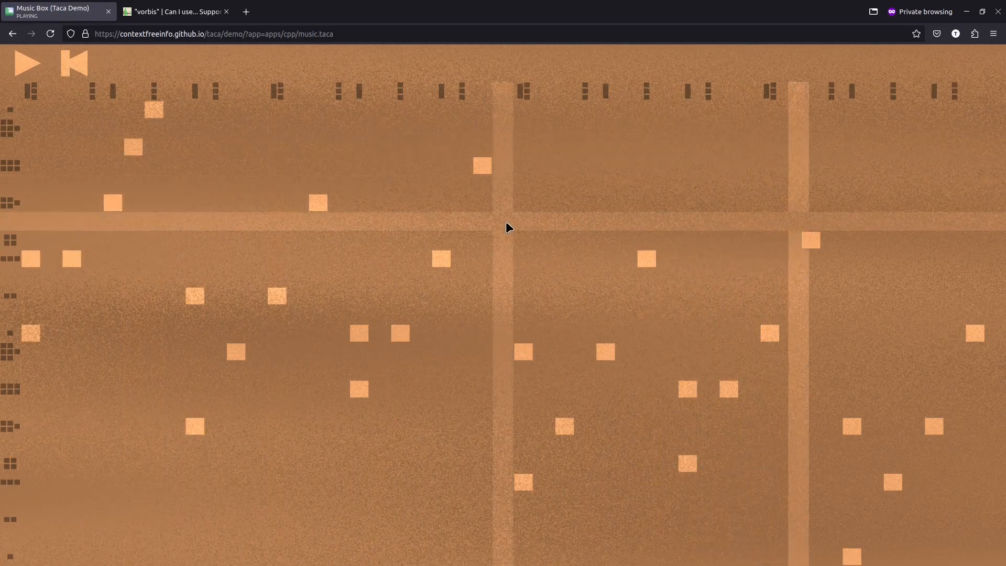
pyautogui.moveTo(796, 292)
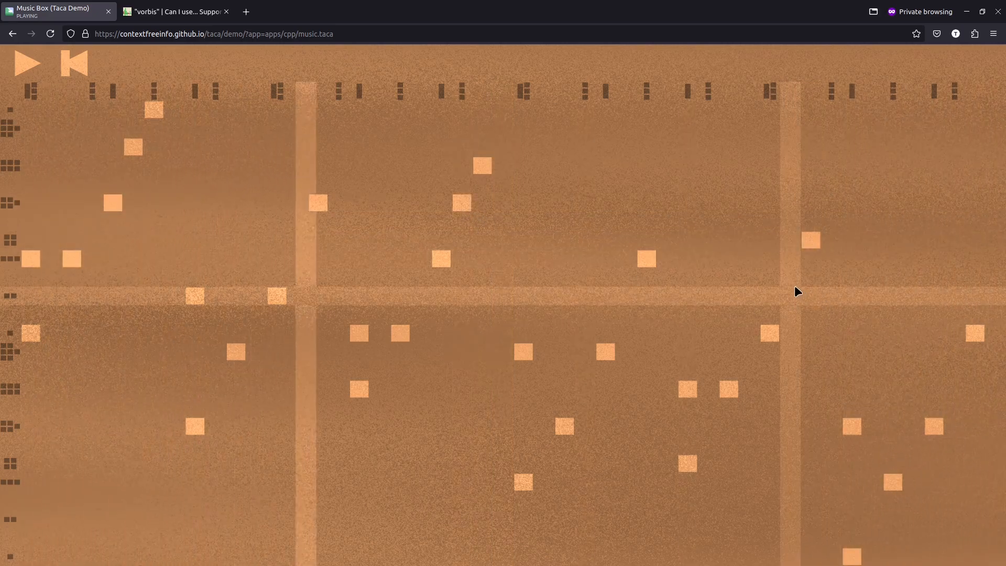
pyautogui.moveTo(950, 396)
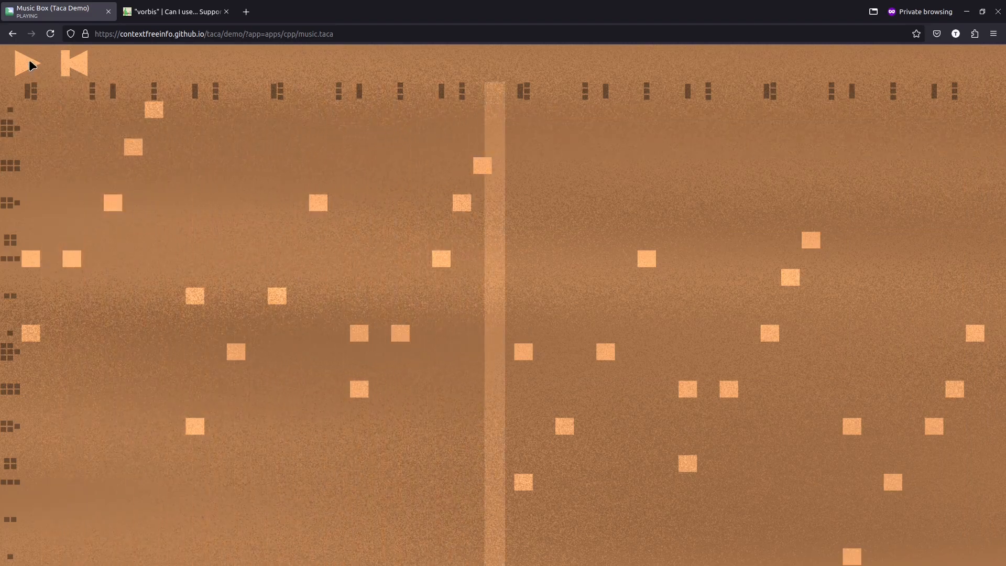
pyautogui.moveTo(268, 70)
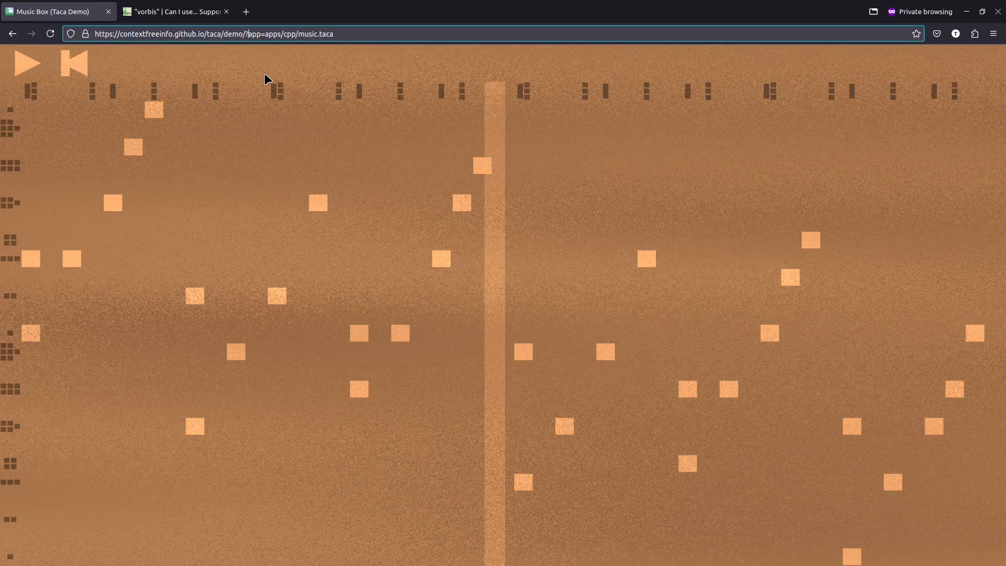
# Download music.taca, open it in the Taca native player and start the song
pyautogui.click(256, 34)
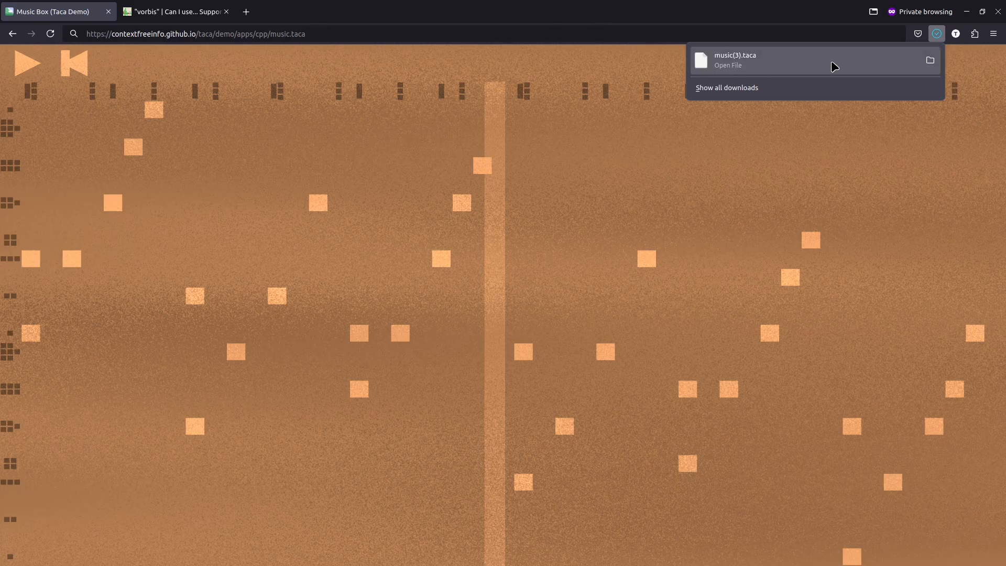
pyautogui.click(727, 60)
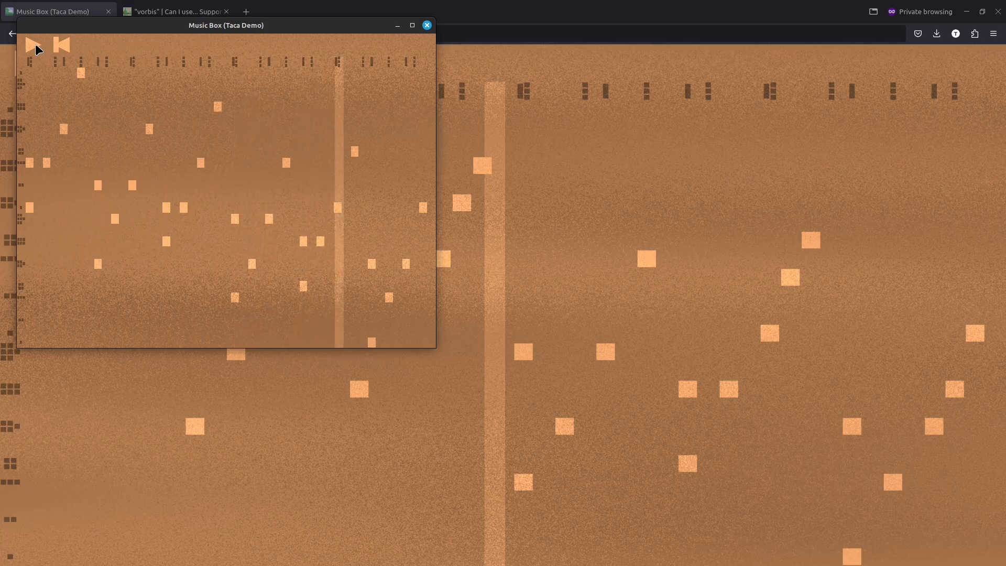
pyautogui.click(32, 45)
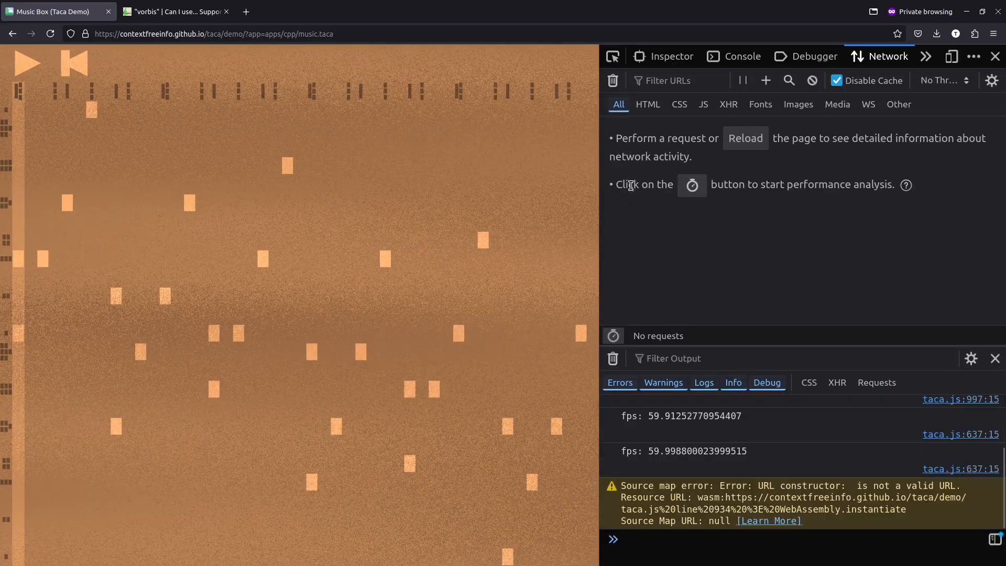
# Reload the demo page so the Network tab records music.taca, taca.wasm and taca.js
pyautogui.click(51, 34)
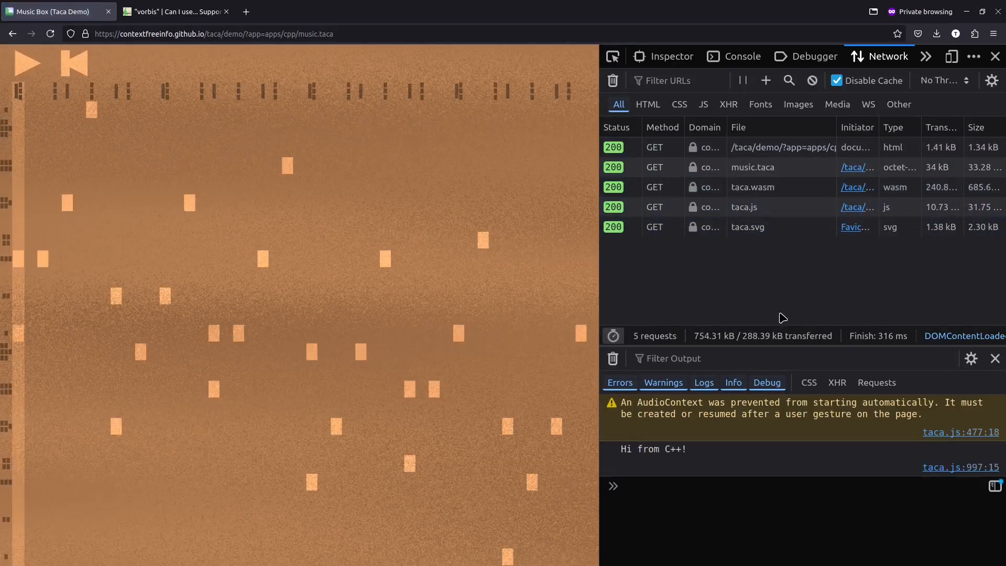
pyautogui.moveTo(768, 304)
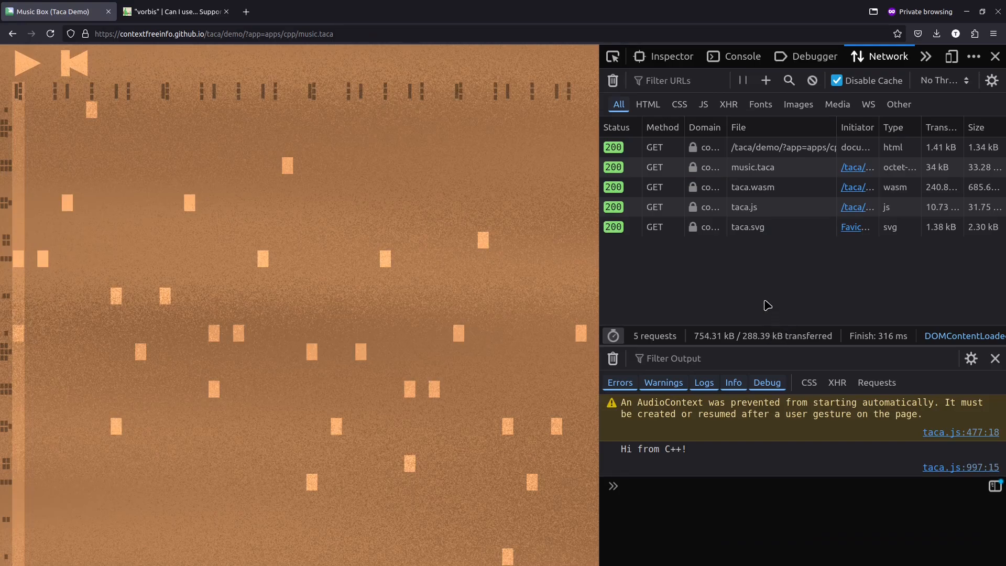
pyautogui.moveTo(789, 206)
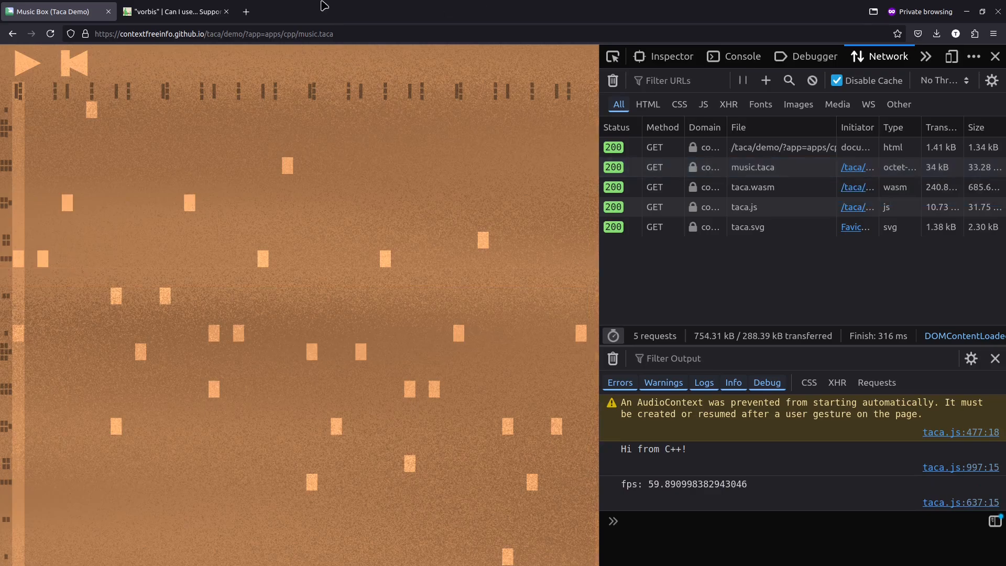
# Review the Ogg Vorbis support table on Can I use, then return to the Taca README
pyautogui.click(173, 11)
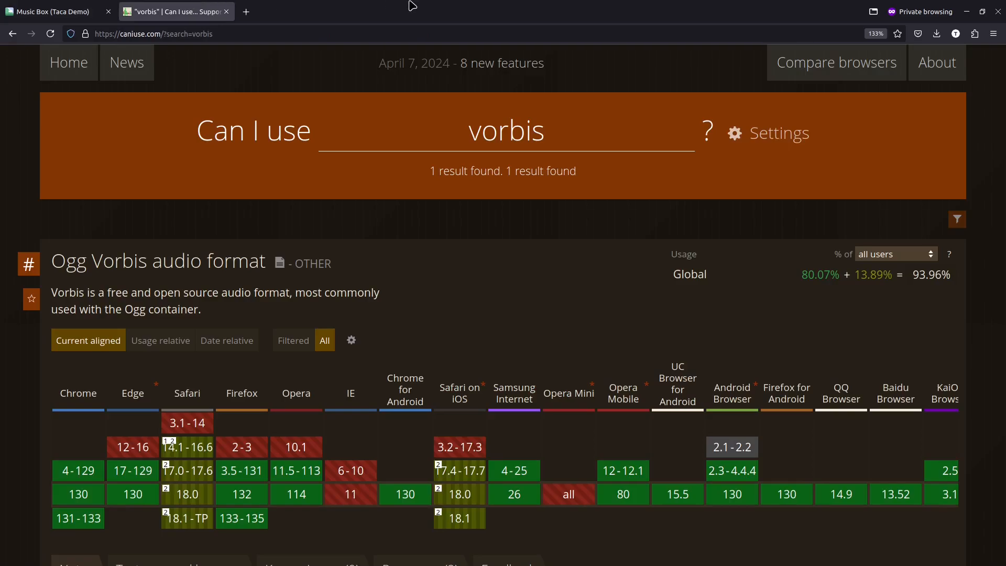
pyautogui.moveTo(186, 518)
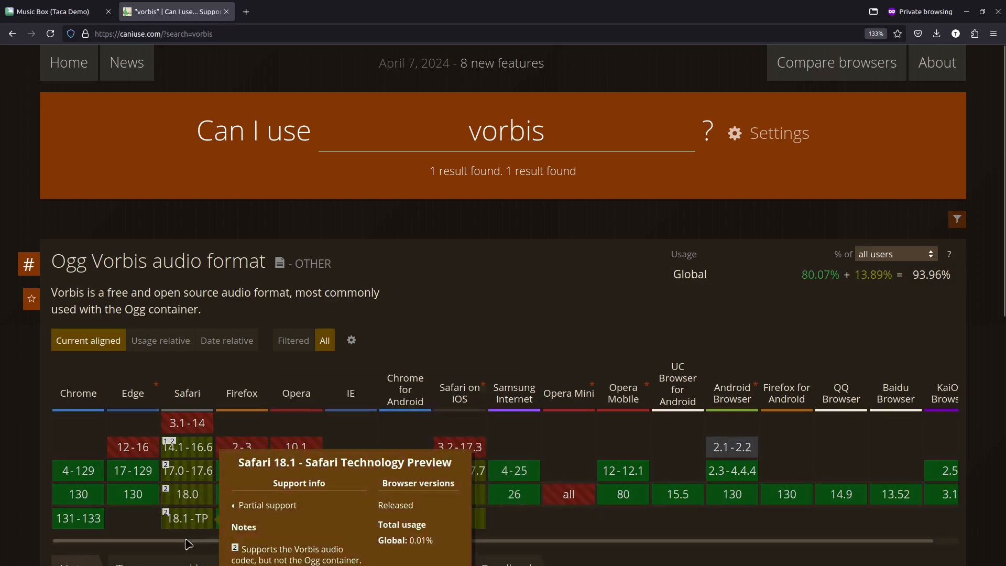
pyautogui.moveTo(526, 282)
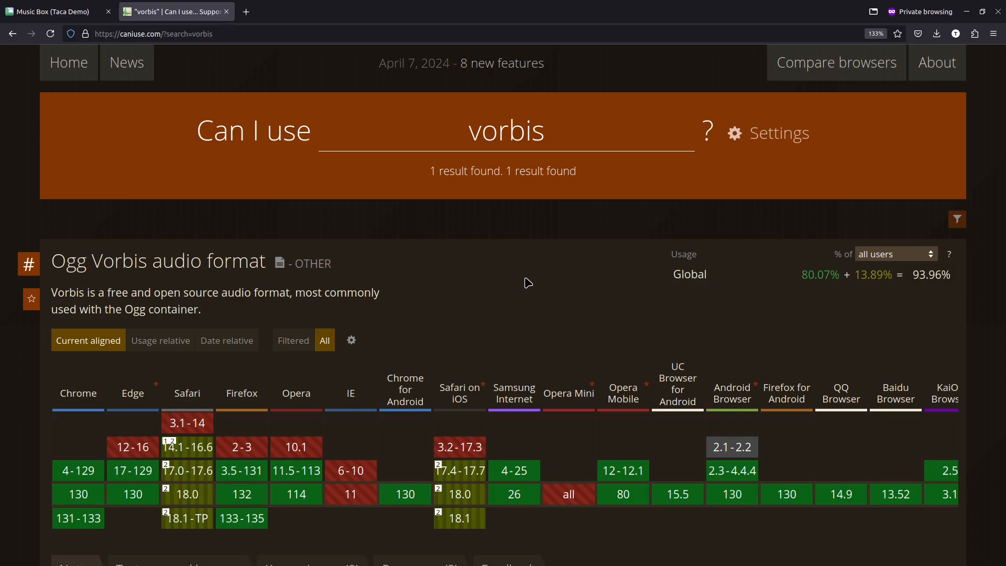
pyautogui.click(52, 12)
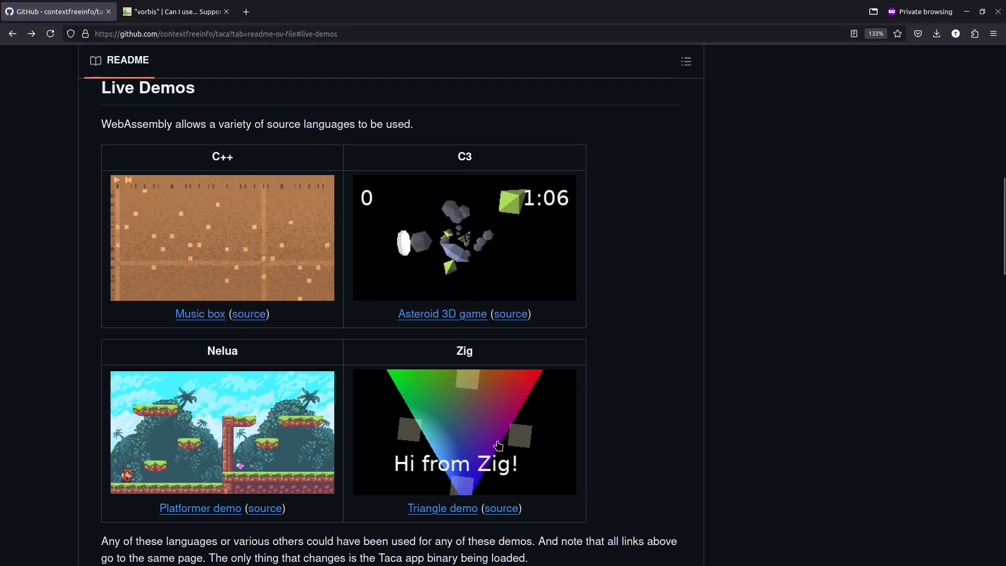
pyautogui.moveTo(666, 409)
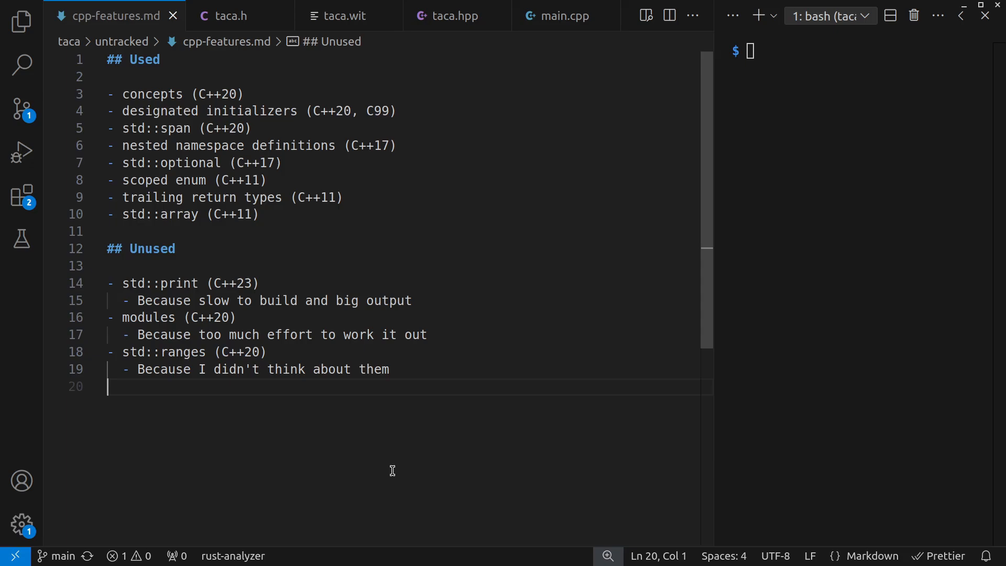
pyautogui.moveTo(401, 407)
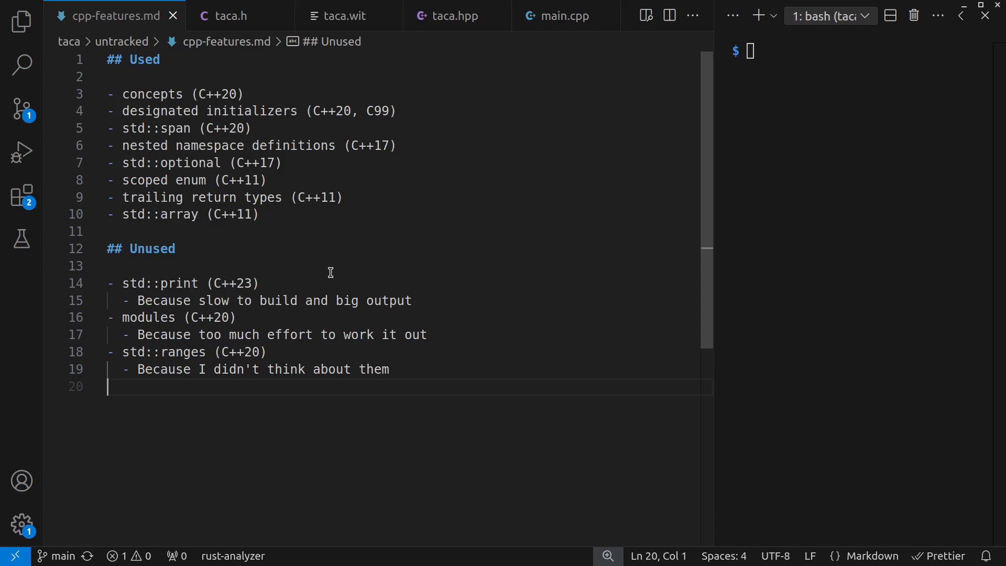
pyautogui.moveTo(178, 395)
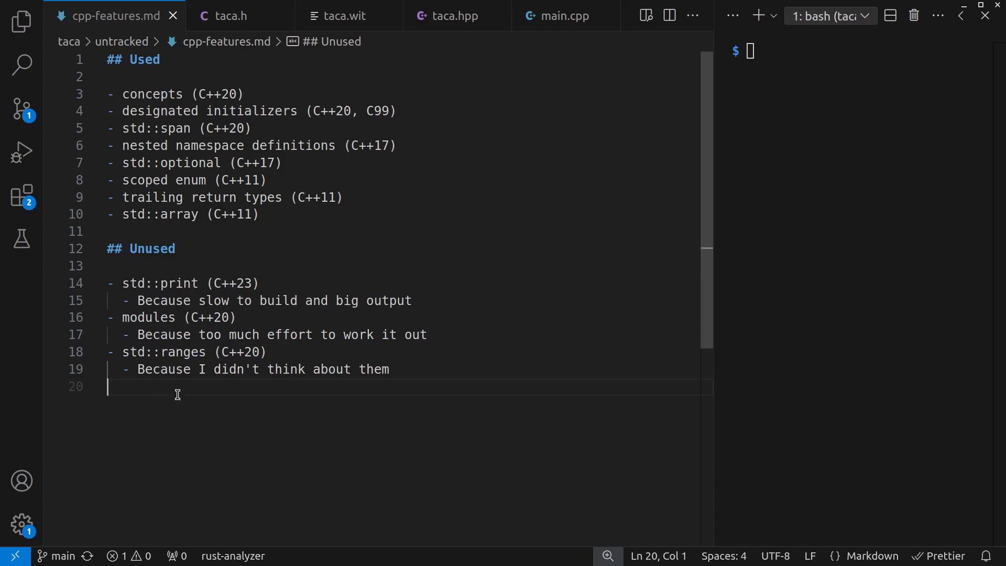
pyautogui.moveTo(181, 401)
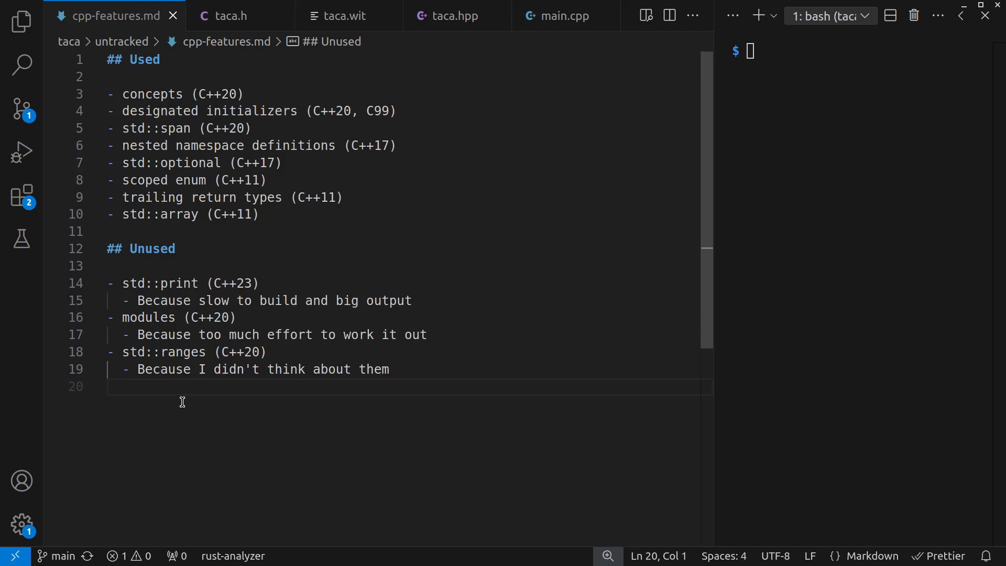
# Switch from cpp-features.md to the taca.h header with its enum definitions
pyautogui.click(230, 16)
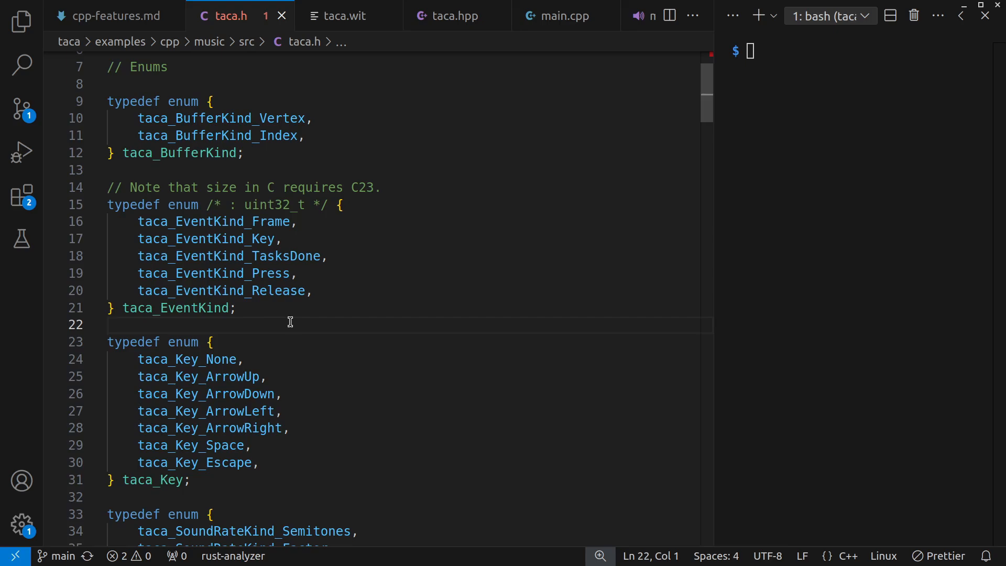
# Read the import declarations ending taca.h, then switch to the taca.wit interface file
pyautogui.scroll(-3)
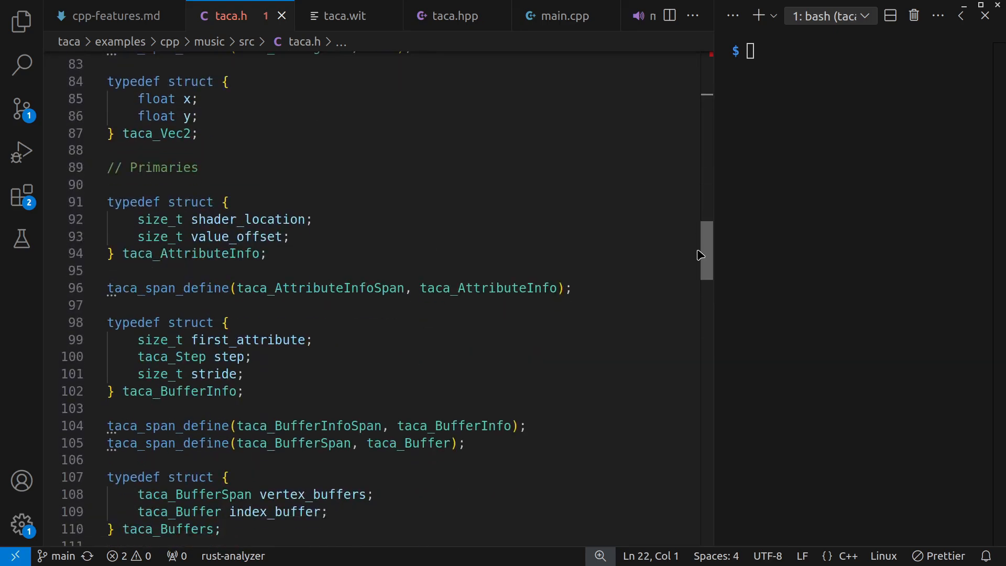
pyautogui.scroll(-3)
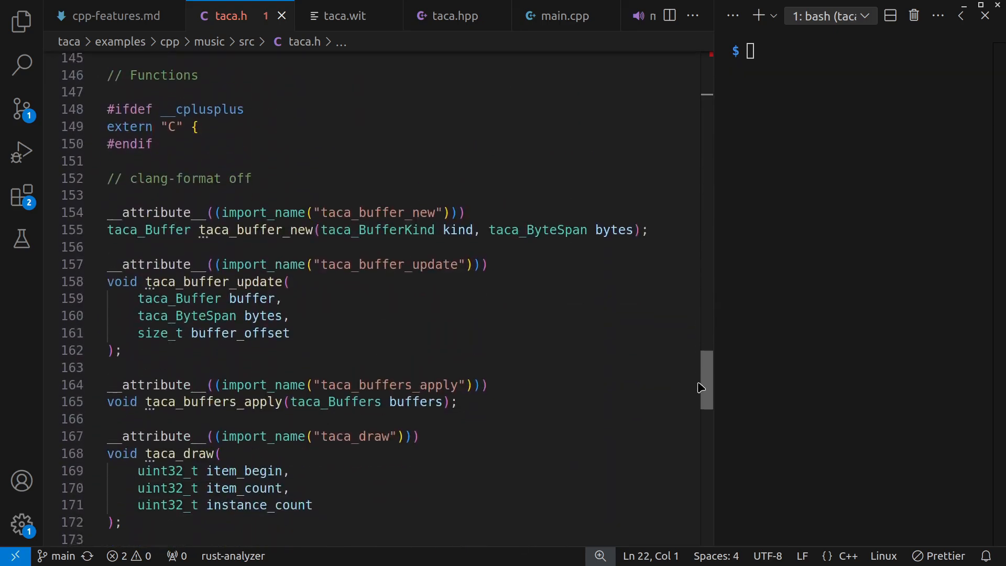
pyautogui.scroll(-3)
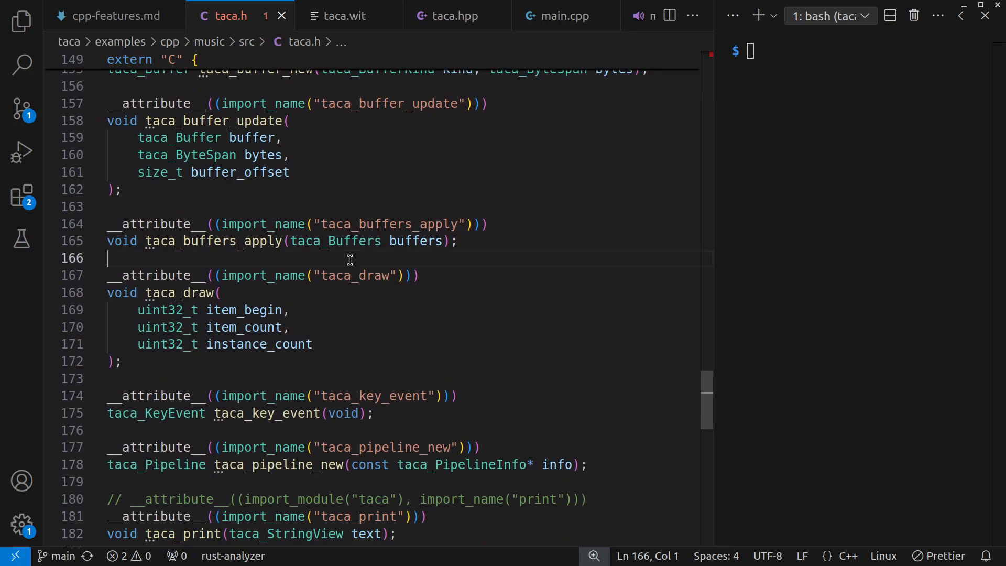
pyautogui.moveTo(705, 378)
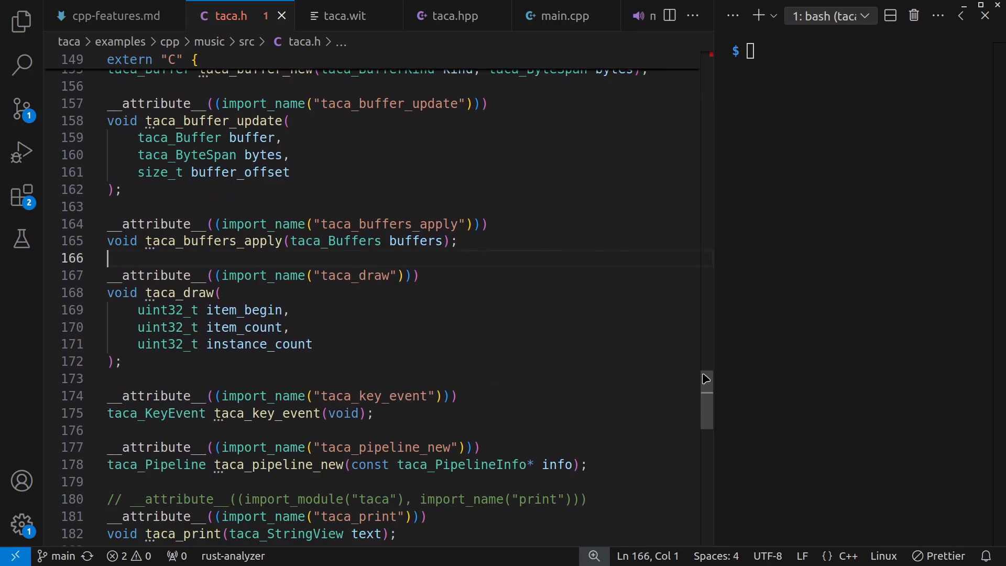
pyautogui.scroll(-3)
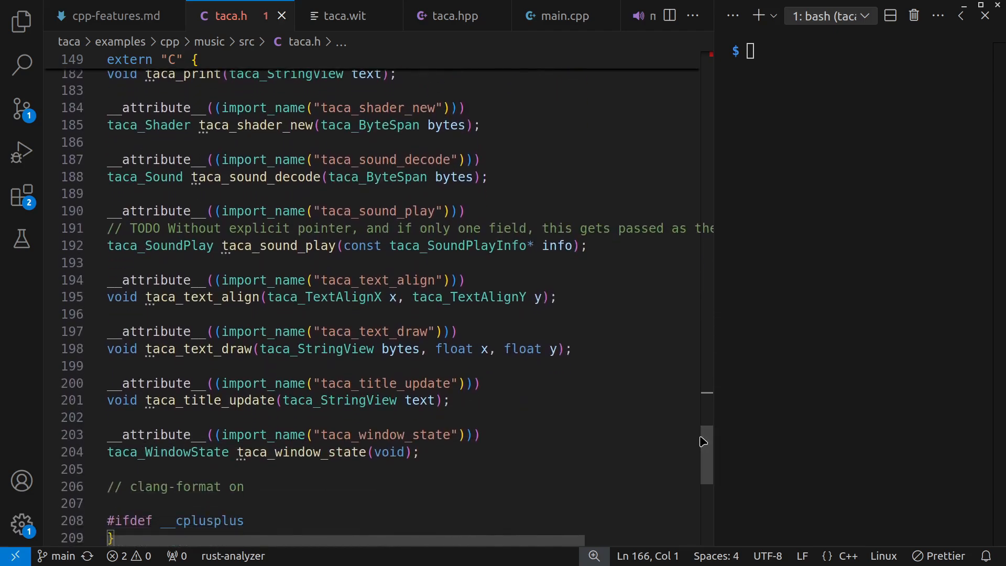
pyautogui.moveTo(664, 359)
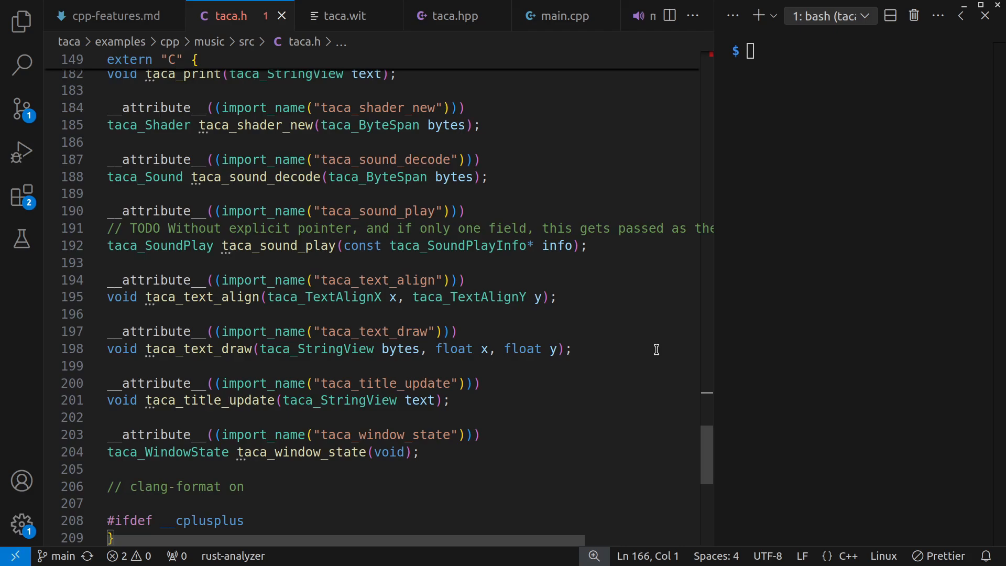
pyautogui.click(342, 16)
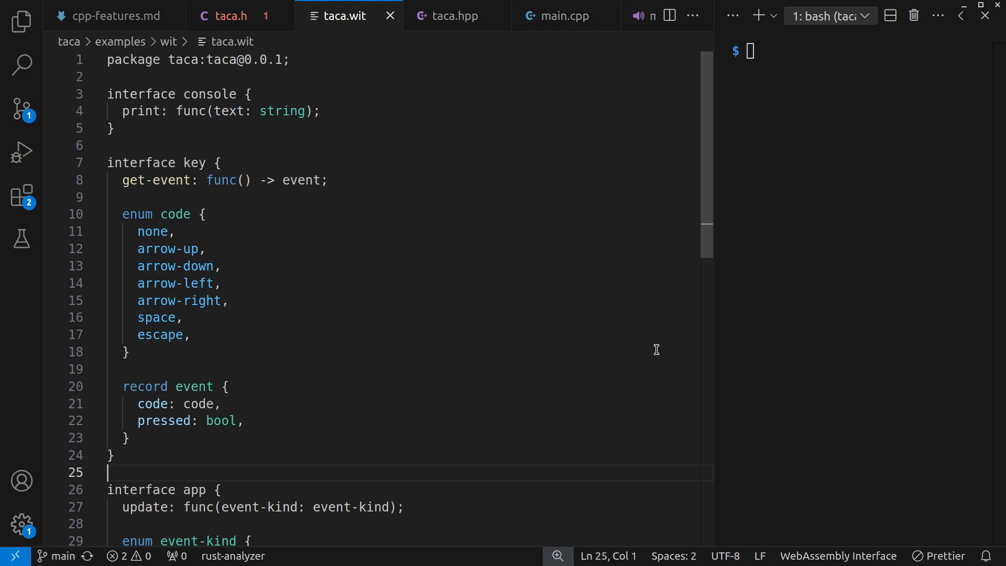
# Switch to taca.hpp showing the PipelineInfo and SoundPlayInfo structs
pyautogui.click(455, 16)
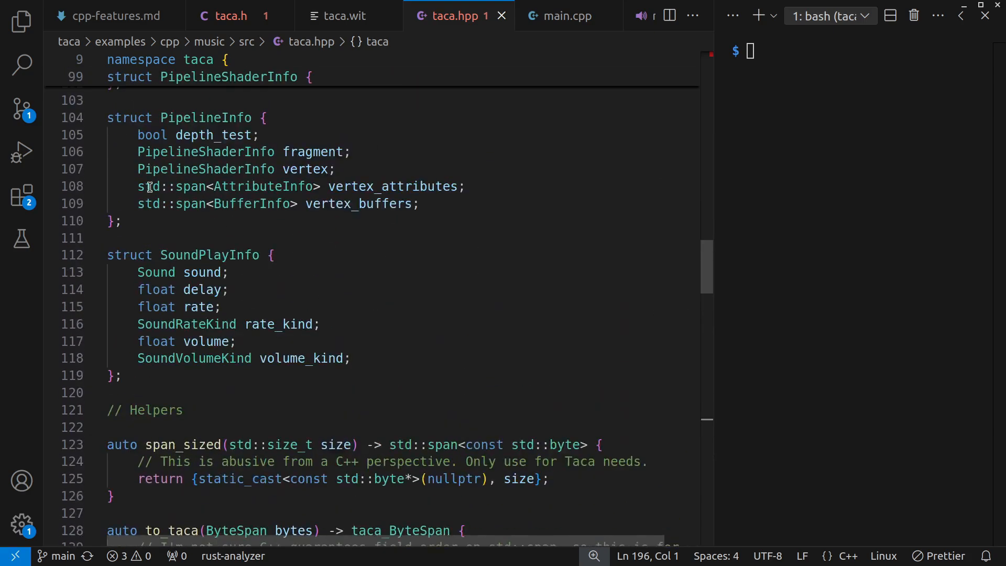
# Select and deselect the TextAlignY enum in taca.hpp, then switch to main.cpp
pyautogui.doubleClick(166, 187)
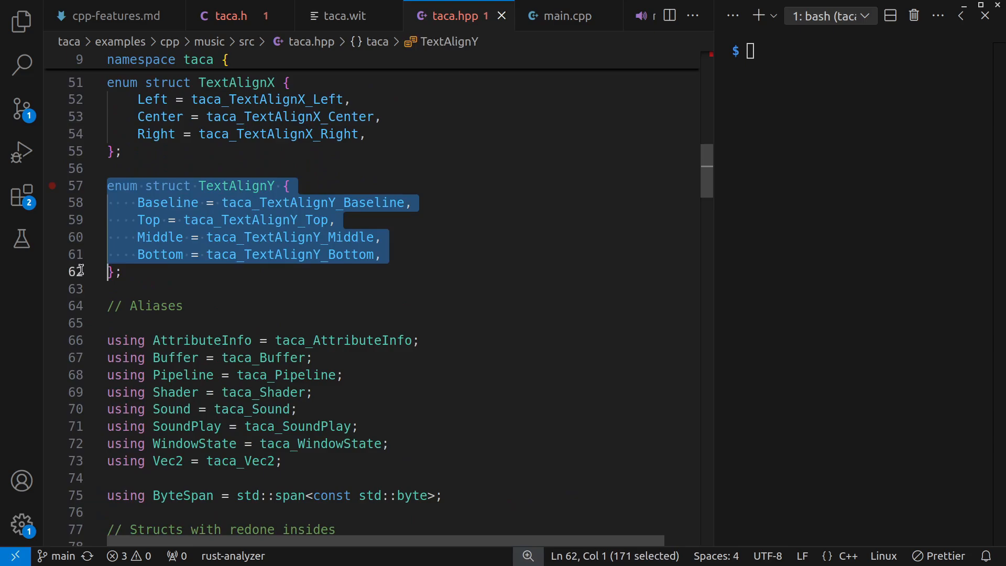
pyautogui.click(293, 289)
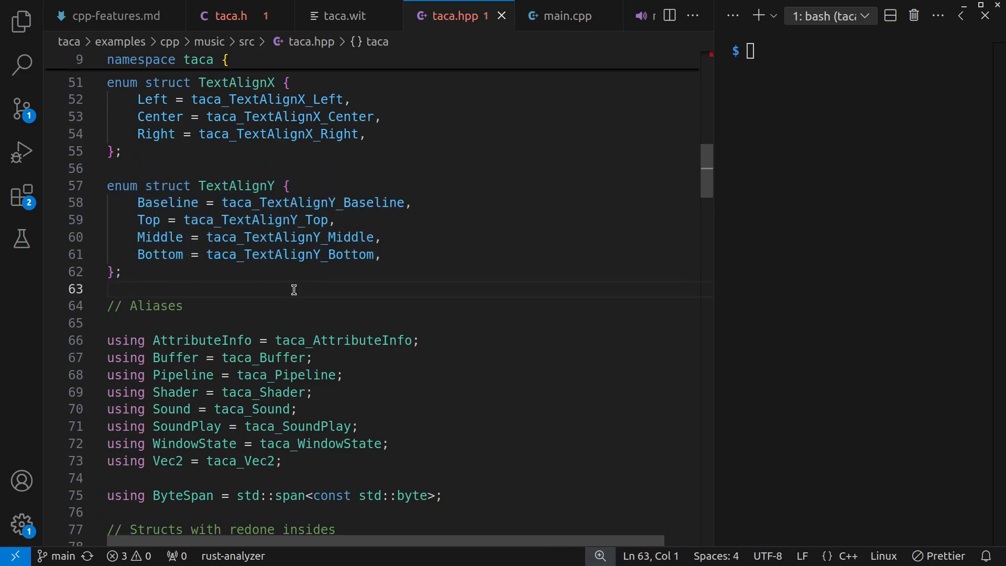
pyautogui.click(540, 15)
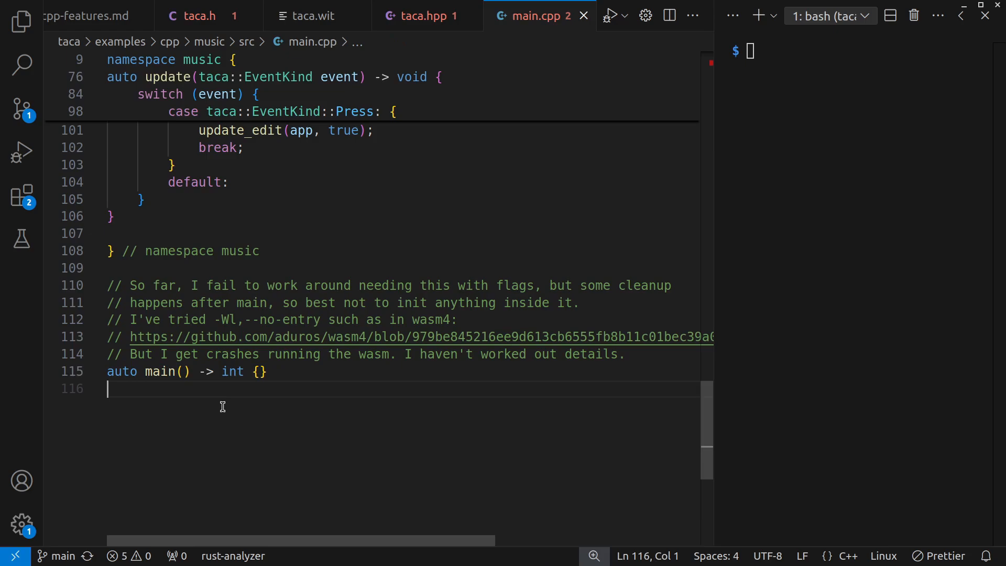
pyautogui.moveTo(259, 376)
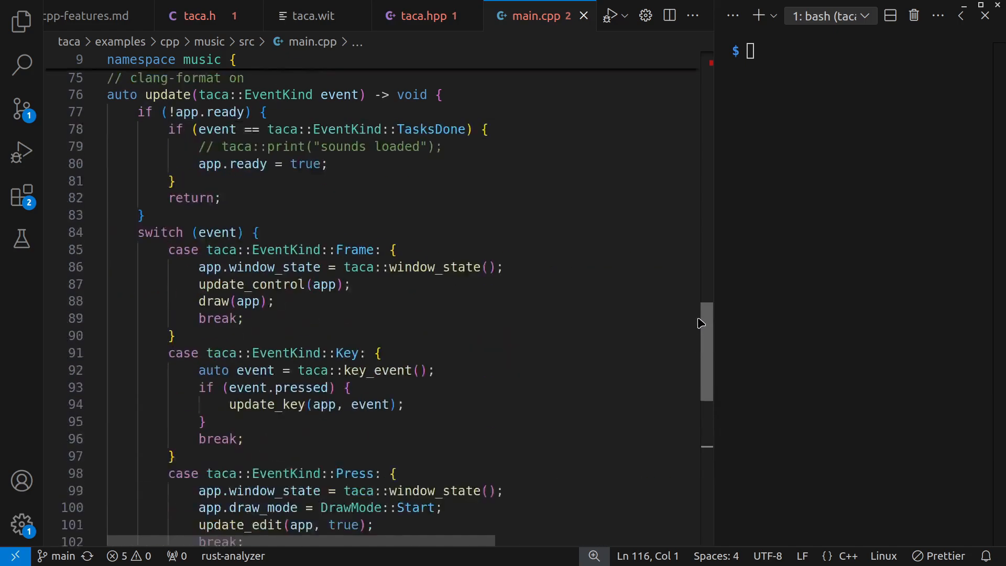
# Scroll main.cpp up from the empty main function to the update handler
pyautogui.scroll(3)
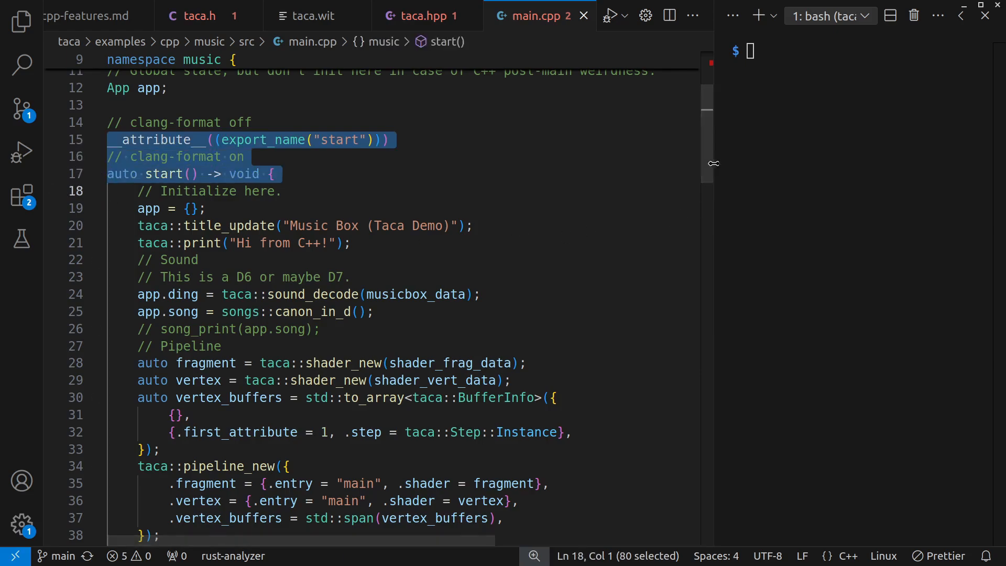
# Review start()'s sound_decode setup in main.cpp and preview src/musicbox.ogg
pyautogui.scroll(-3)
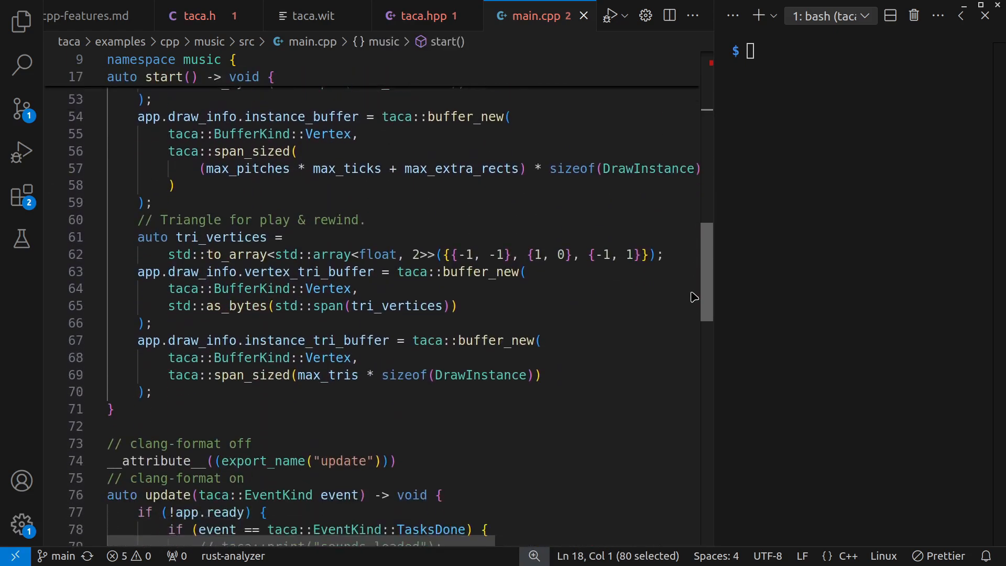
pyautogui.scroll(-3)
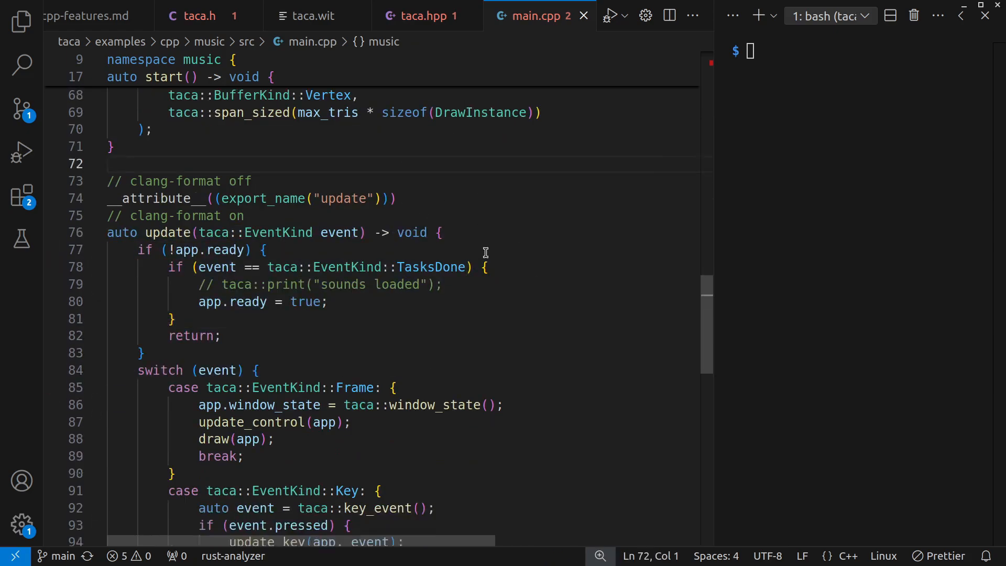
pyautogui.scroll(-3)
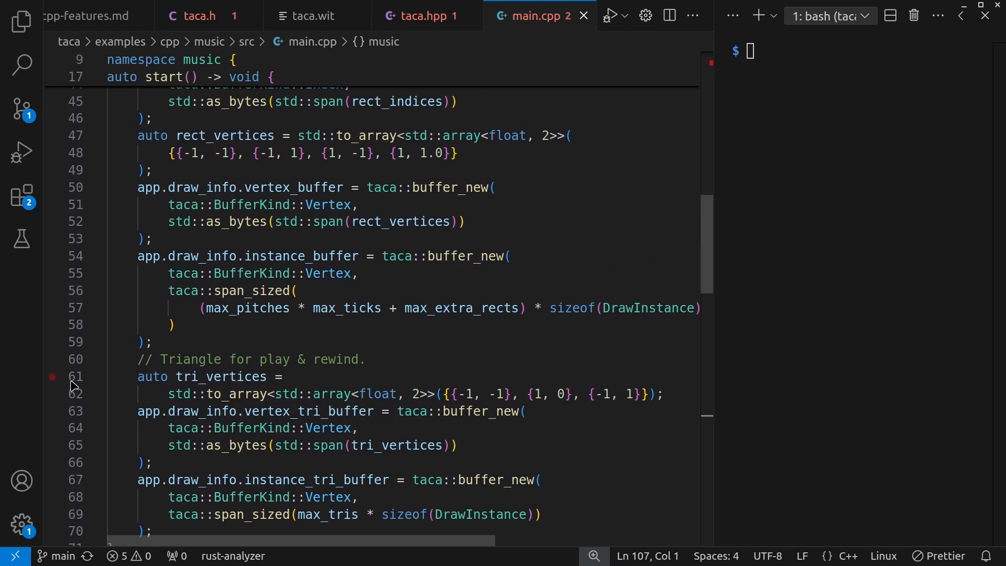
pyautogui.moveTo(137, 376); pyautogui.dragTo(137, 462)
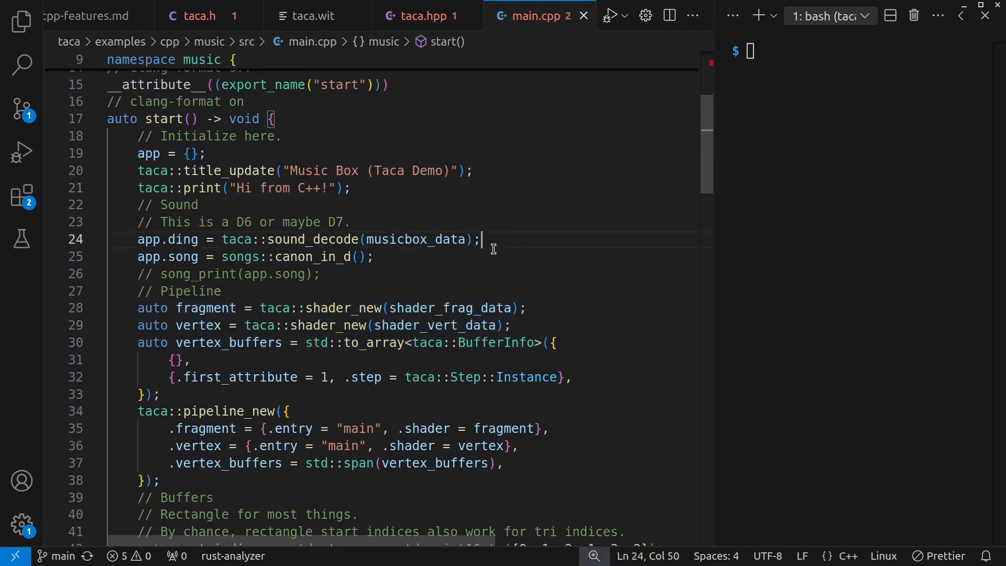
pyautogui.moveTo(478, 239); pyautogui.dragTo(261, 238)
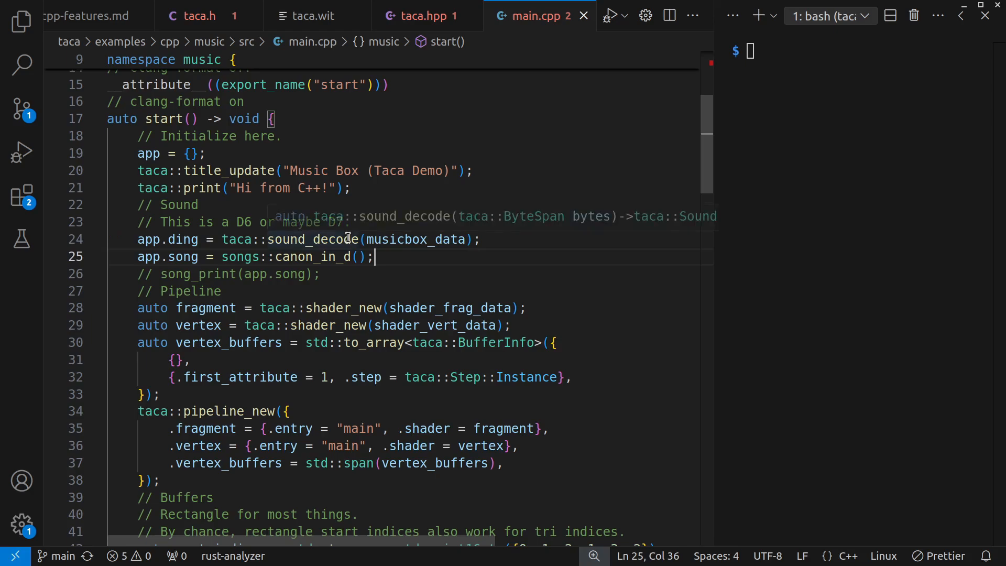
pyautogui.moveTo(690, 161)
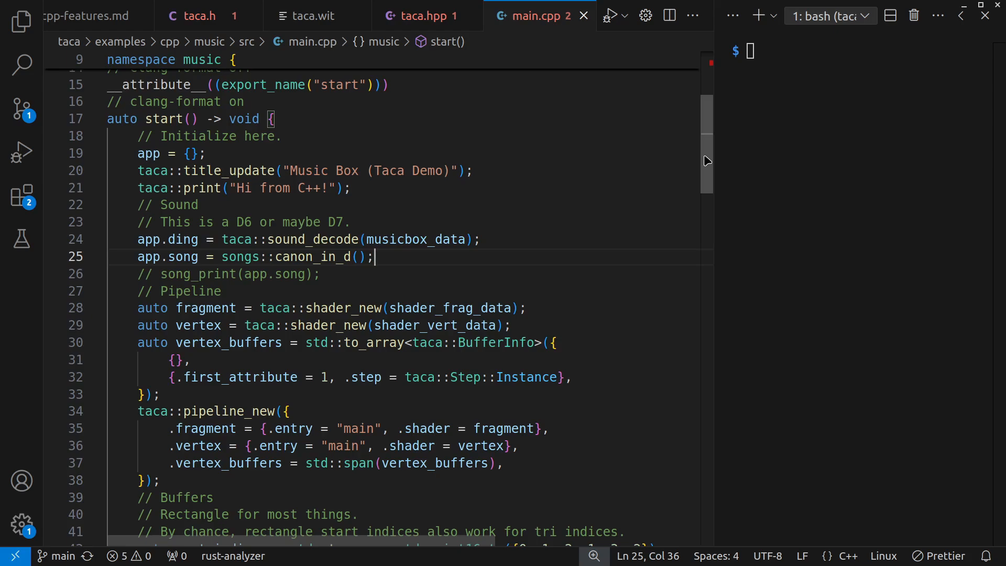
pyautogui.scroll(-3)
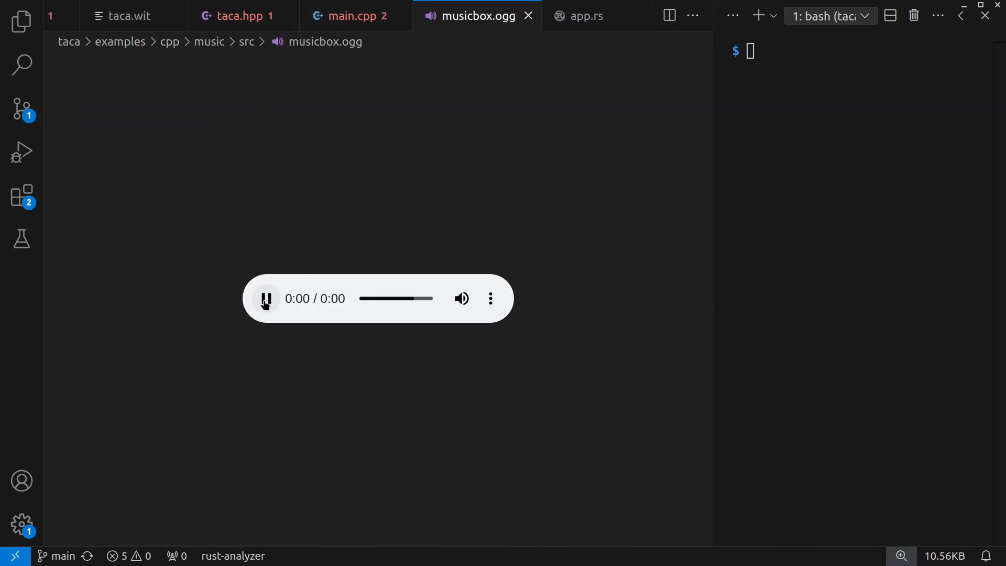
# Stop the music box sample and move to the app.rs source file
pyautogui.click(265, 299)
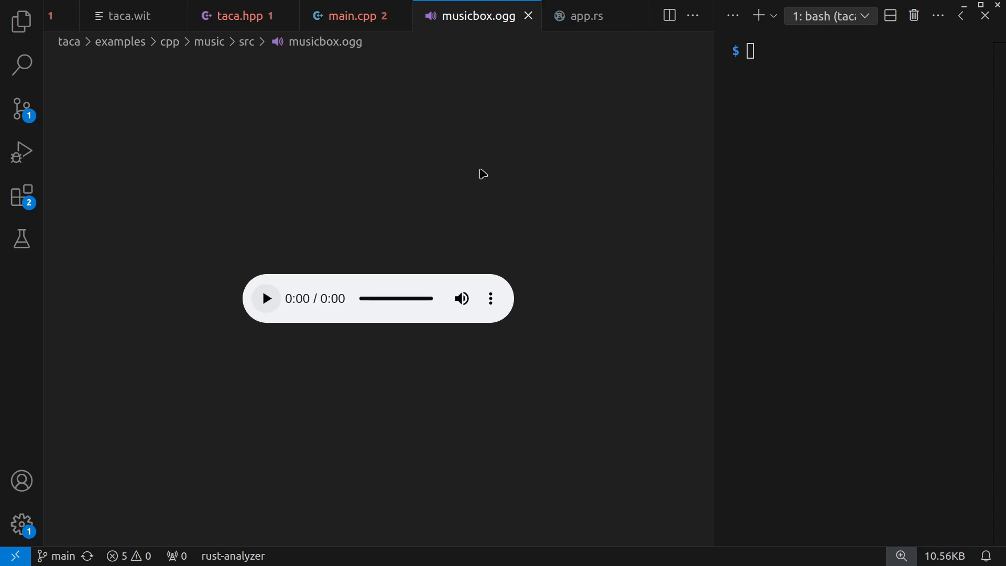
pyautogui.moveTo(586, 16)
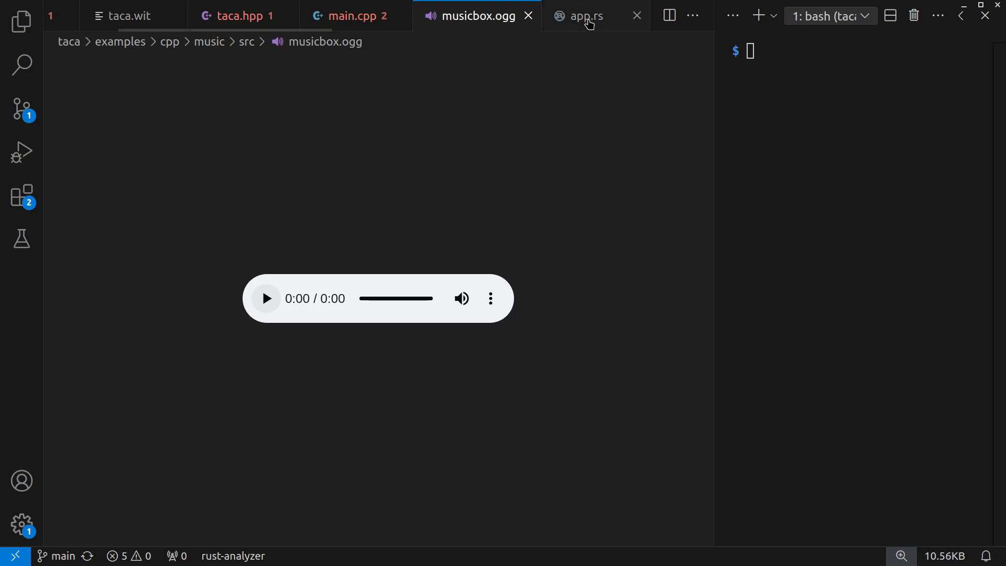
pyautogui.click(584, 16)
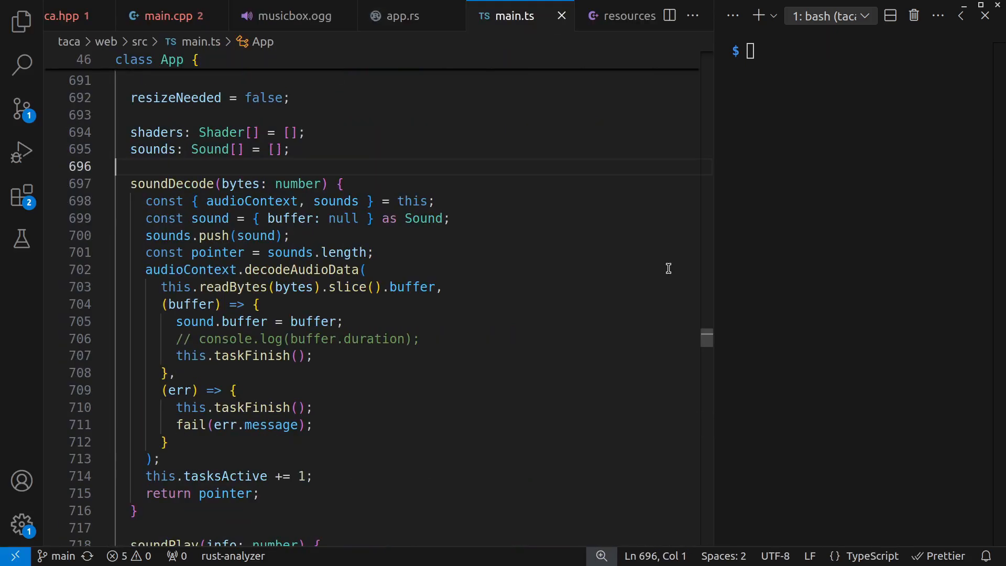
pyautogui.moveTo(638, 281)
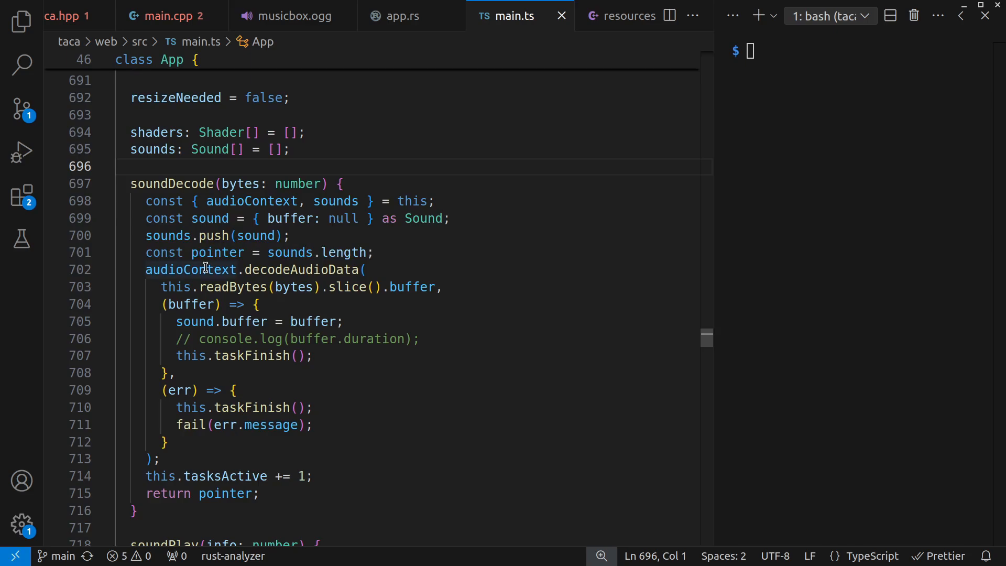
pyautogui.moveTo(296, 269)
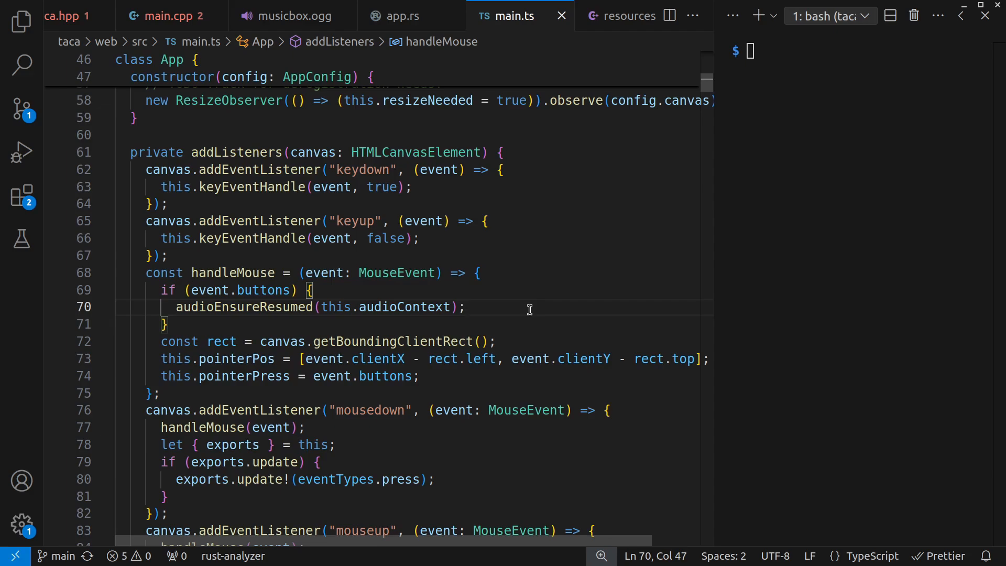
# Review main.ts's mouse-input audio resume line, then bring up resources.hpp
pyautogui.click(467, 307)
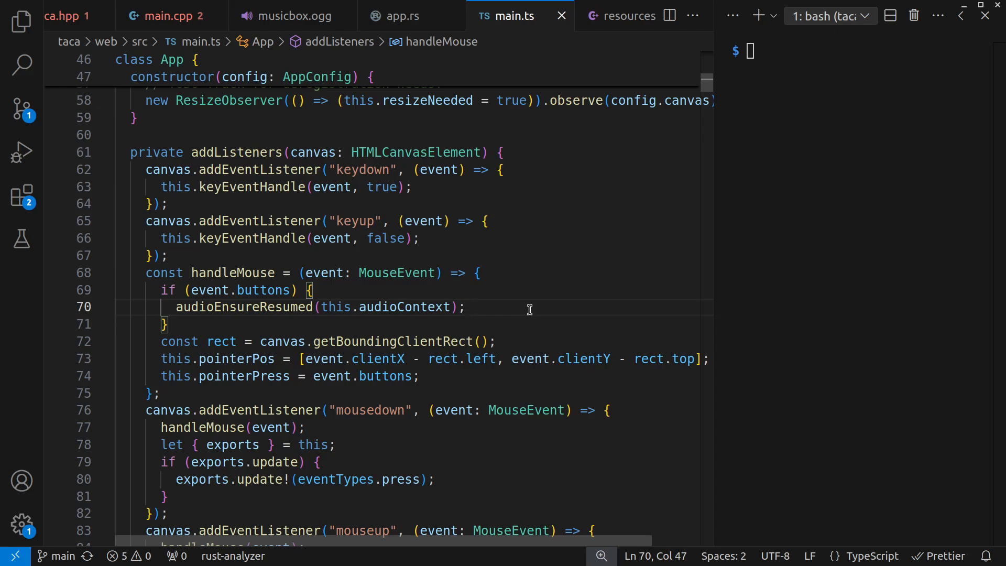
pyautogui.click(467, 307)
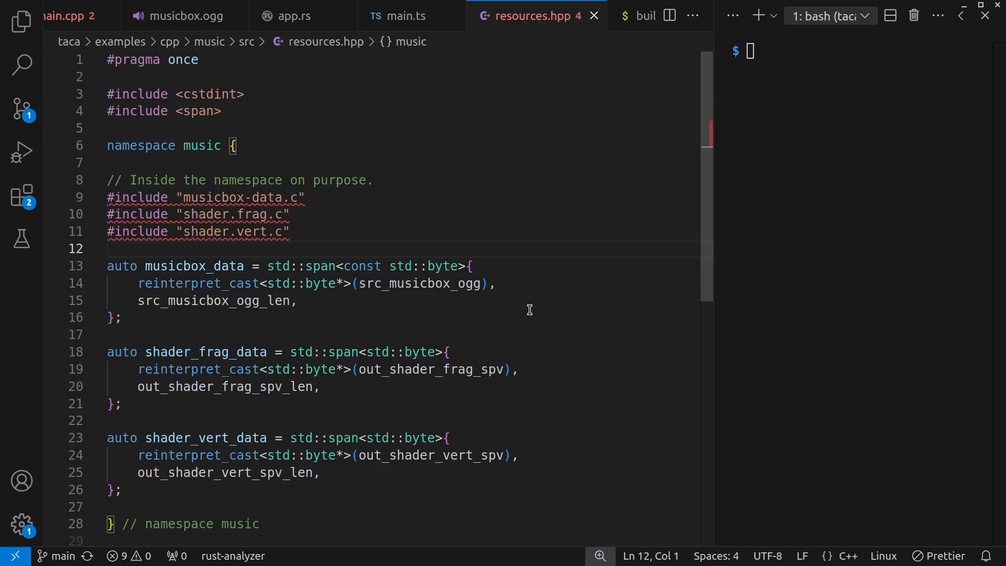
pyautogui.moveTo(306, 221)
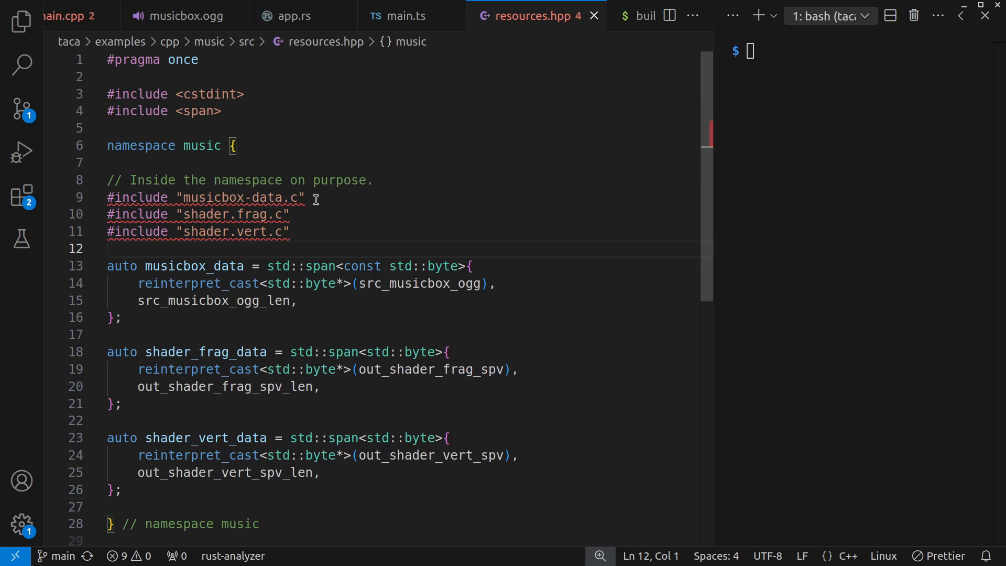
pyautogui.moveTo(496, 217)
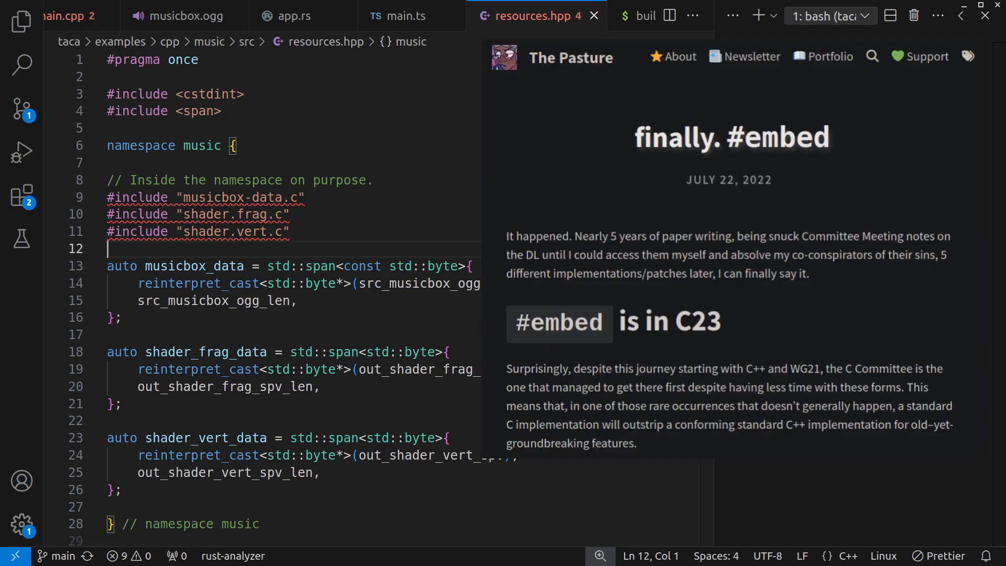
# Switch from resources.hpp's includes to the build.sh script
pyautogui.click(647, 16)
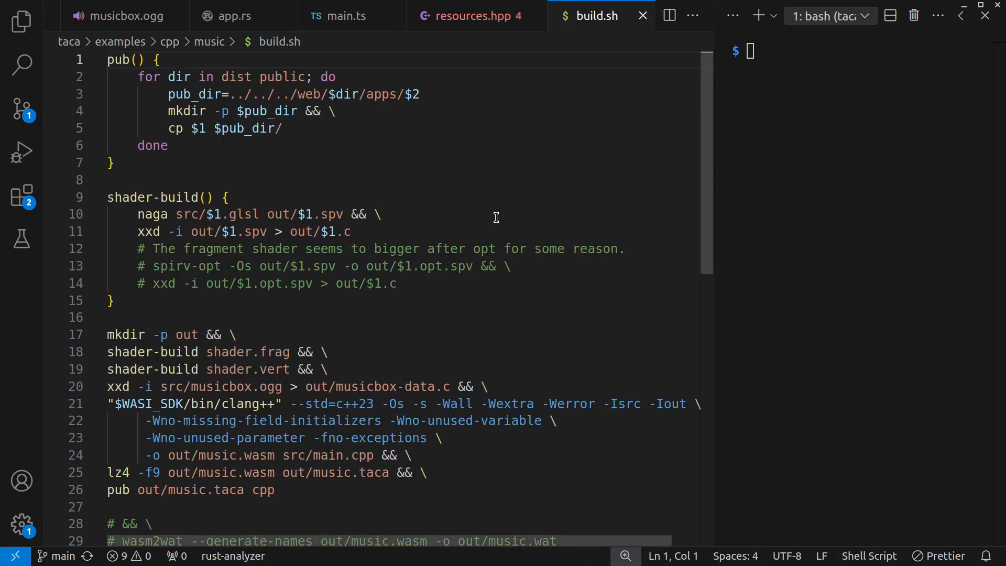
pyautogui.moveTo(124, 387)
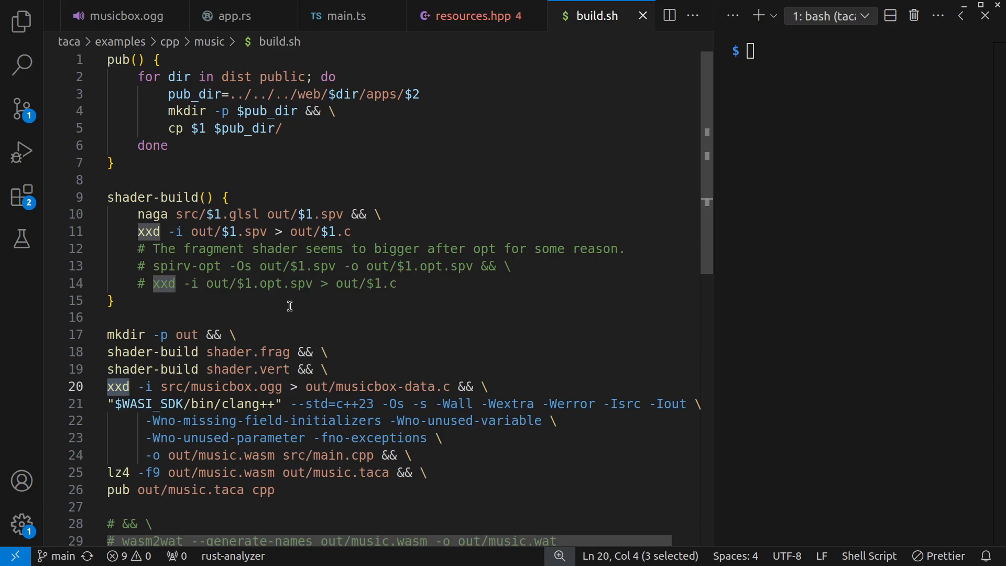
pyautogui.moveTo(296, 369)
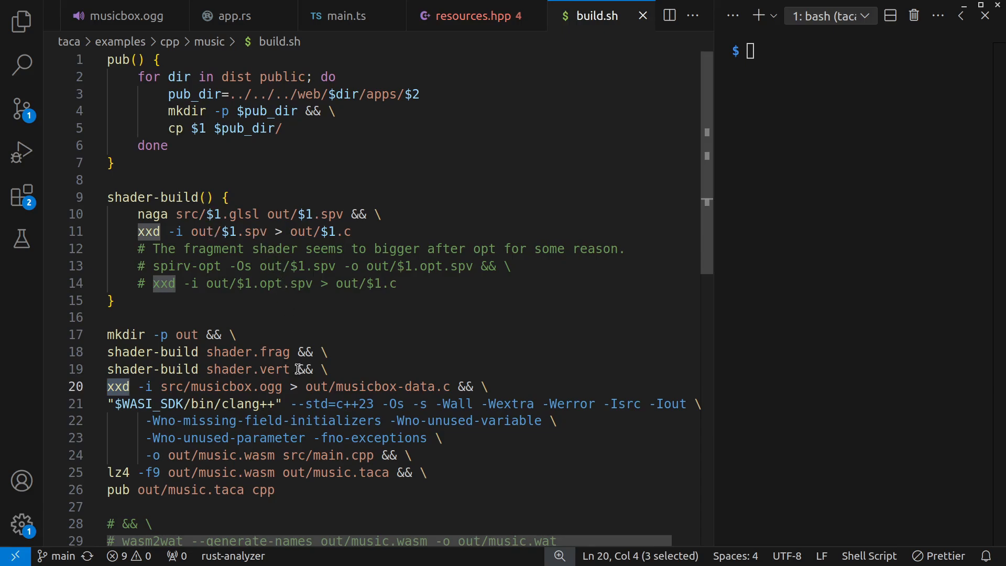
pyautogui.moveTo(280, 390)
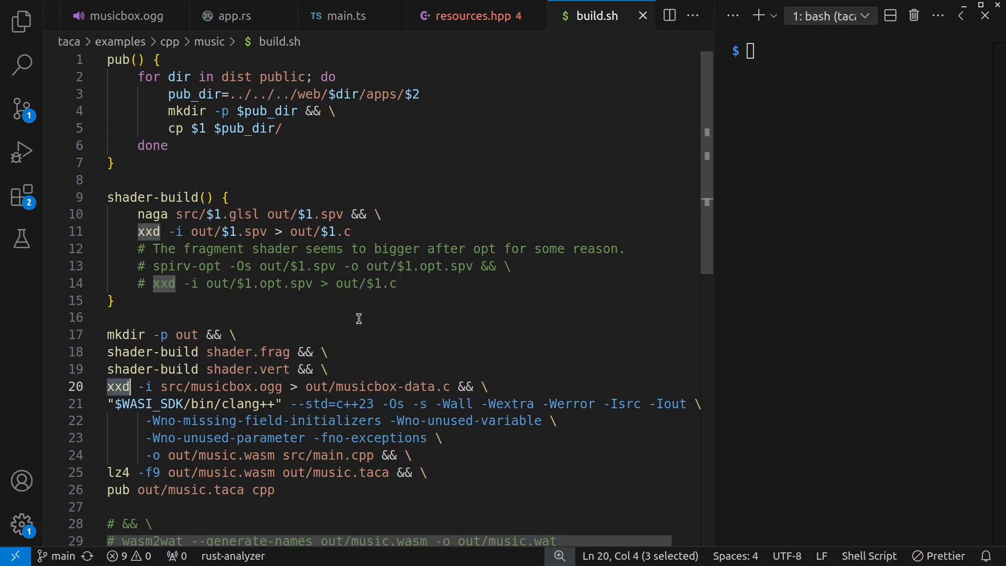
pyautogui.moveTo(385, 290)
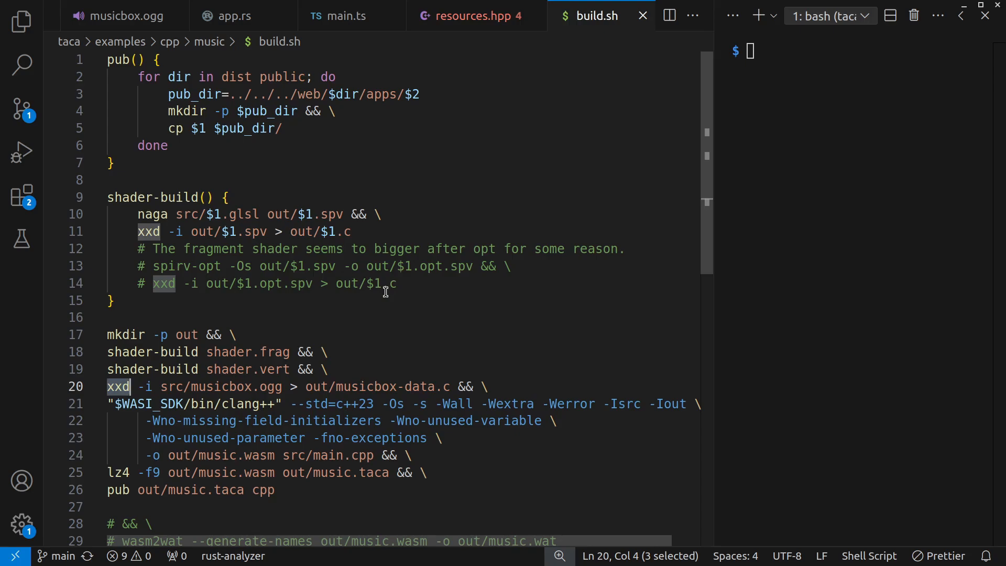
pyautogui.moveTo(358, 332)
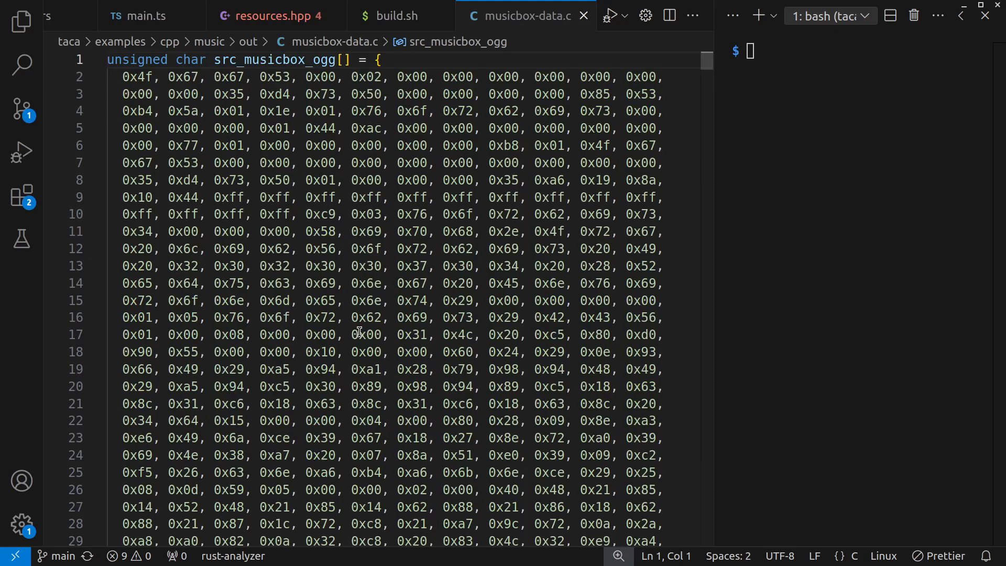
pyautogui.moveTo(359, 334)
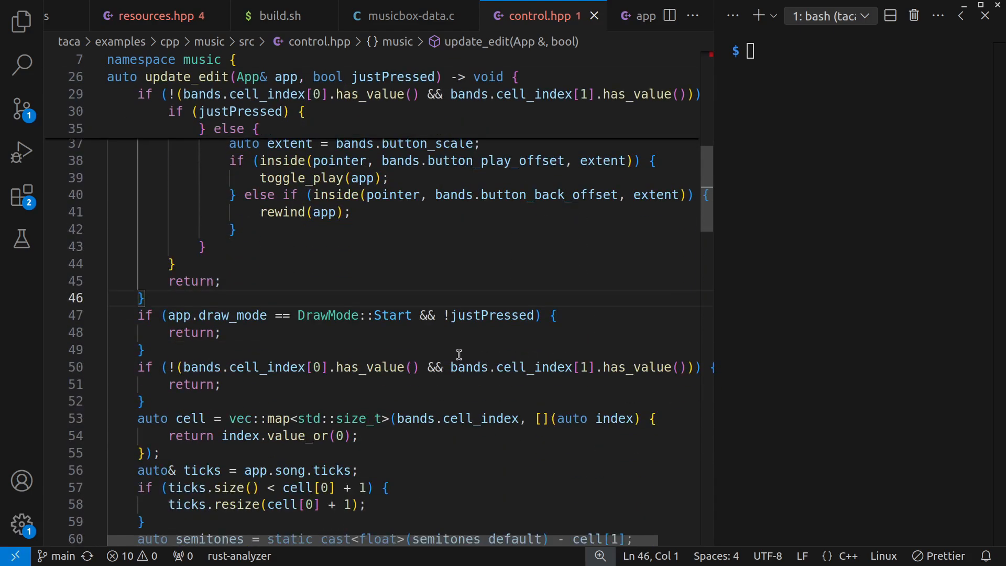
pyautogui.moveTo(455, 352)
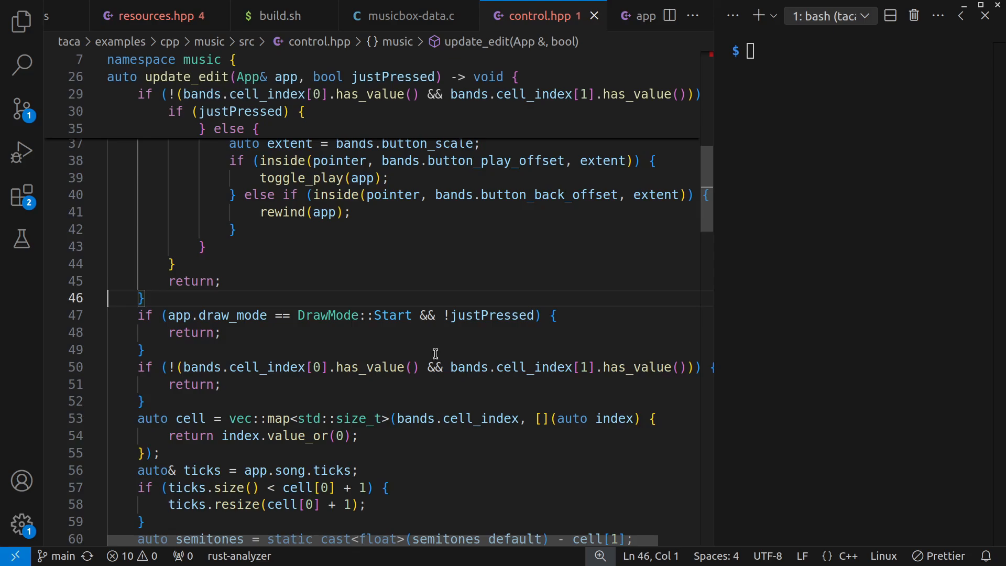
pyautogui.moveTo(279, 366)
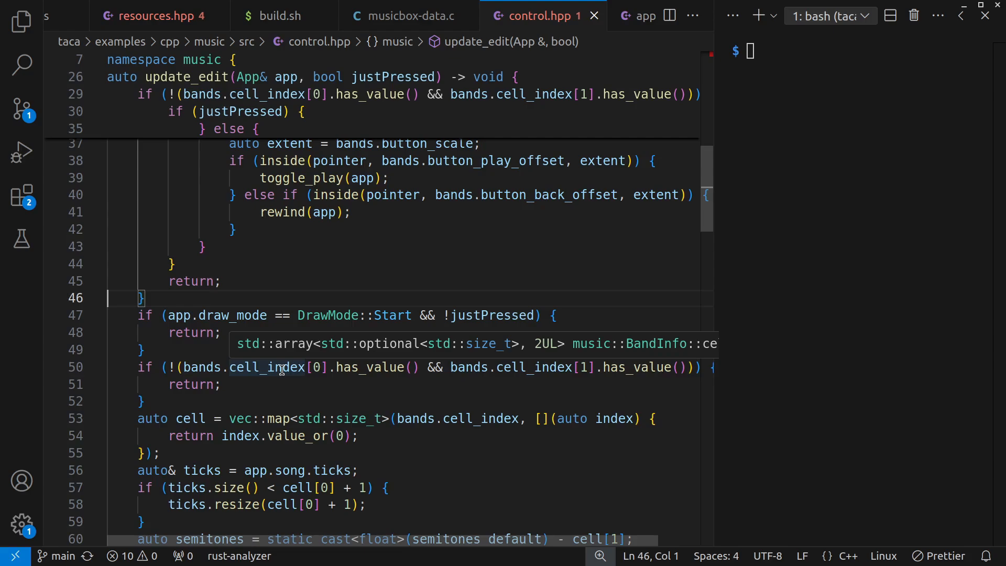
pyautogui.moveTo(507, 265)
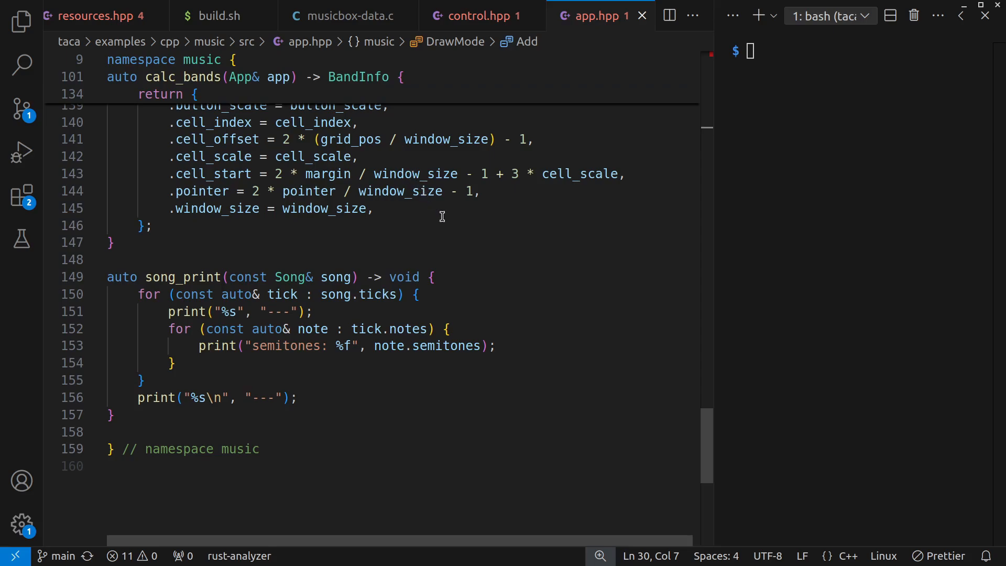
# Review app.hpp's song_print function after control.hpp's update_edit handling
pyautogui.click(157, 259)
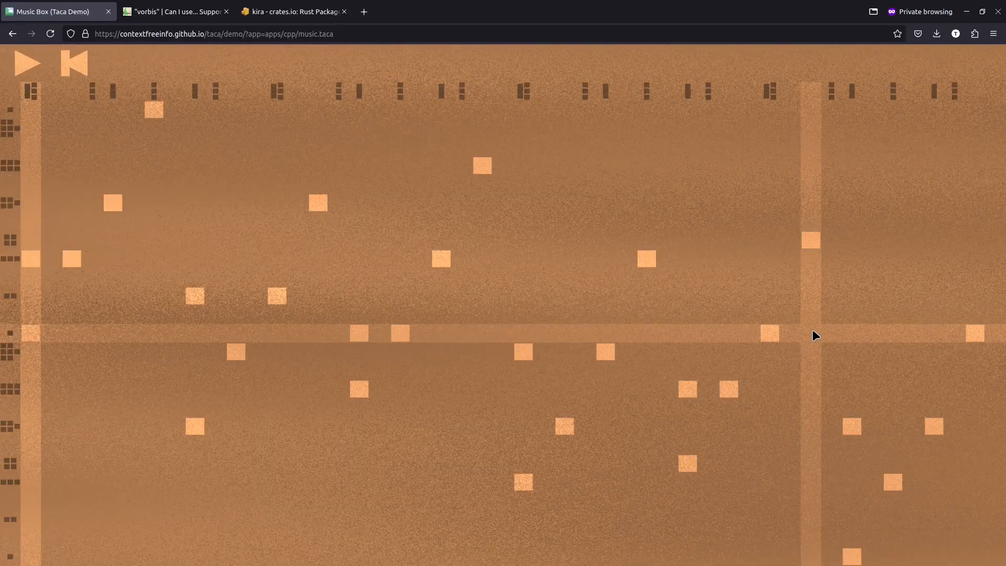
# Inspect the running note grid in the Taca Music Box demo via F12
pyautogui.press('F12')
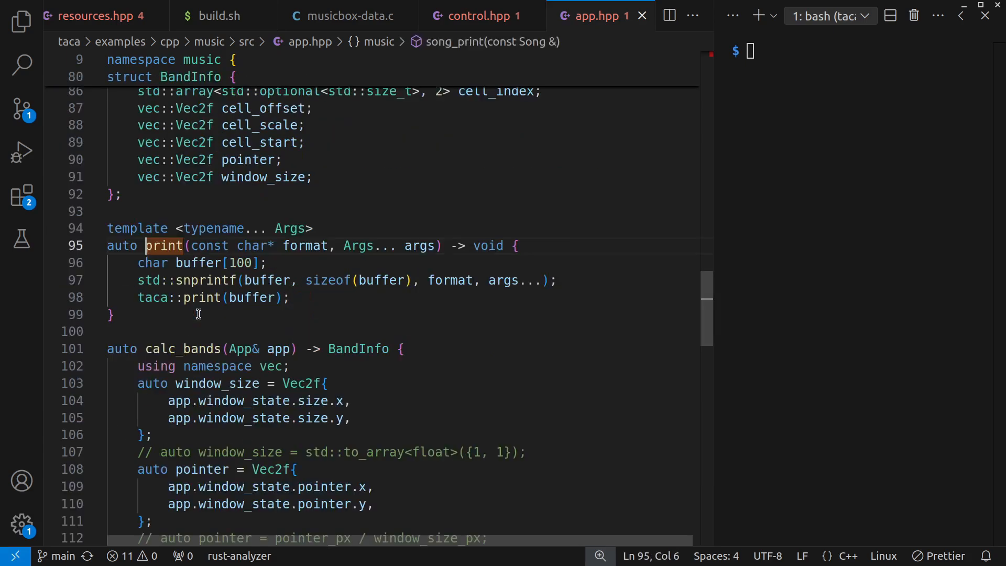
# Focus the snprintf print helper in app.hpp, then draw.hpp's instances.push_back block
pyautogui.click(115, 331)
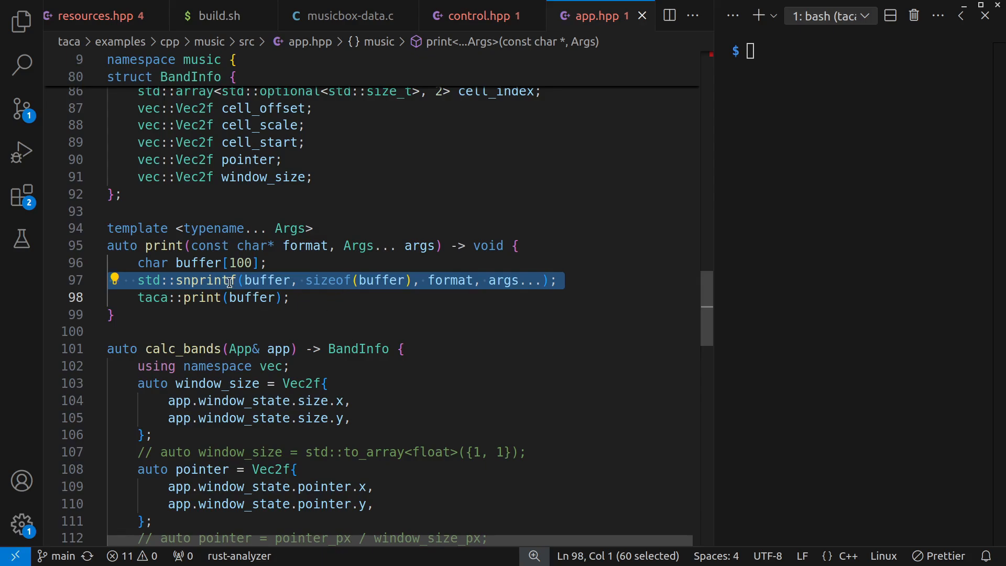
pyautogui.moveTo(205, 280)
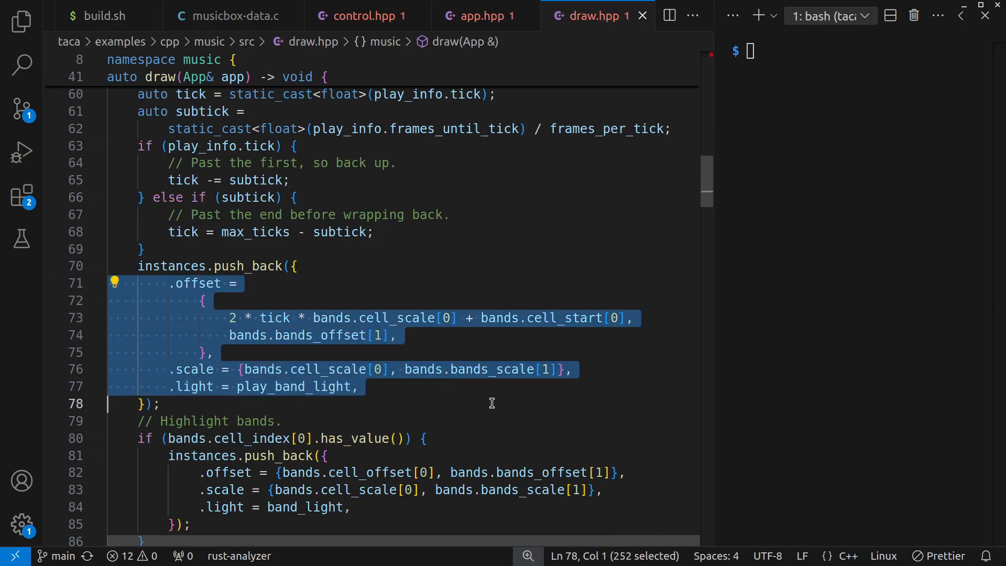
pyautogui.click(328, 386)
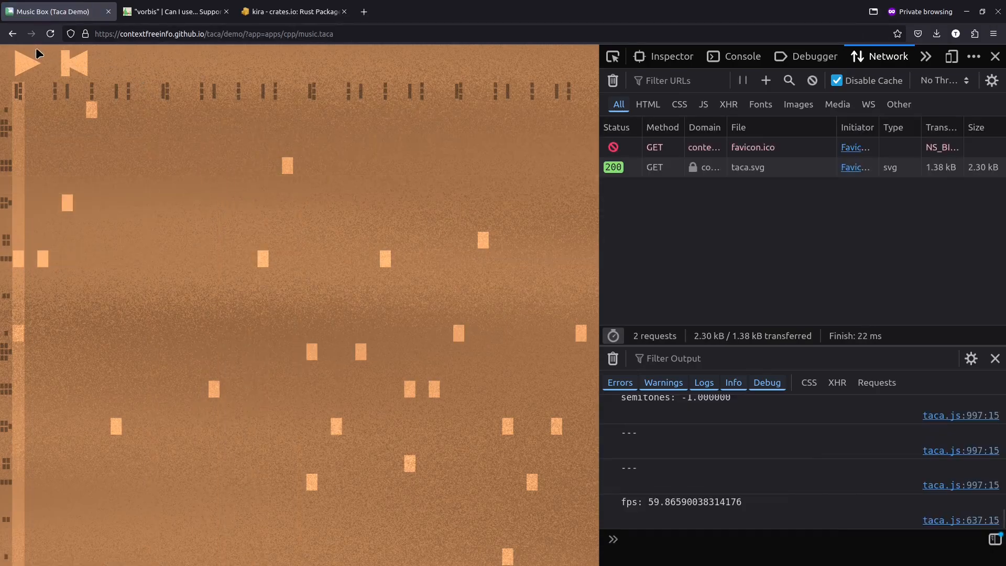
pyautogui.moveTo(144, 69)
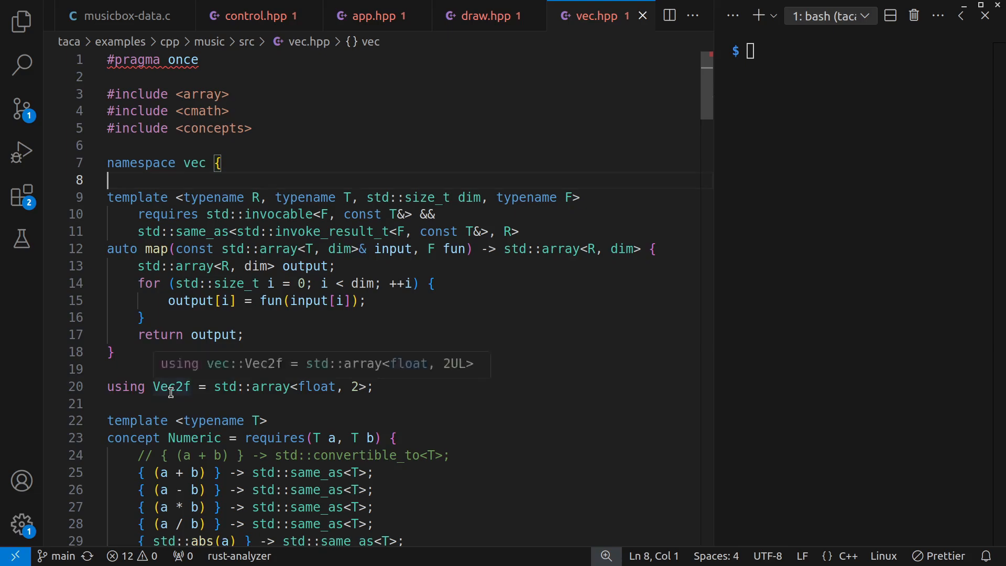
# Highlight vec.hpp's map signature taking an array and callable
pyautogui.click(171, 386)
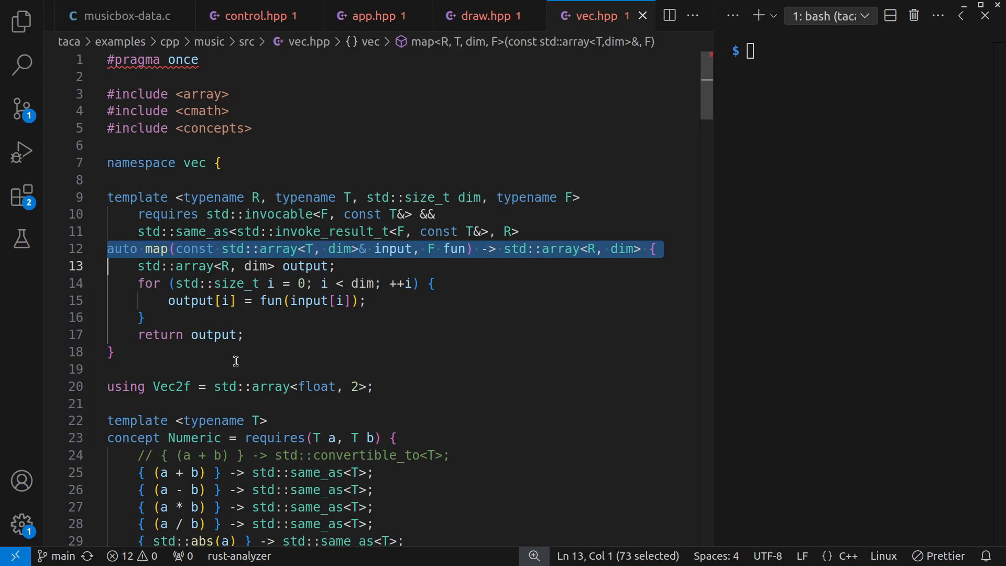
pyautogui.moveTo(250, 370)
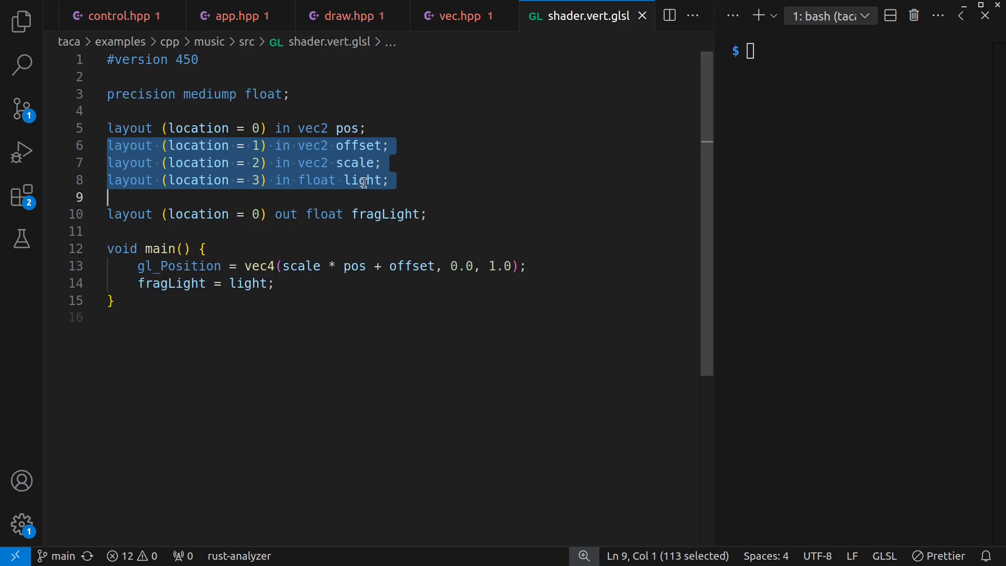
pyautogui.moveTo(451, 185)
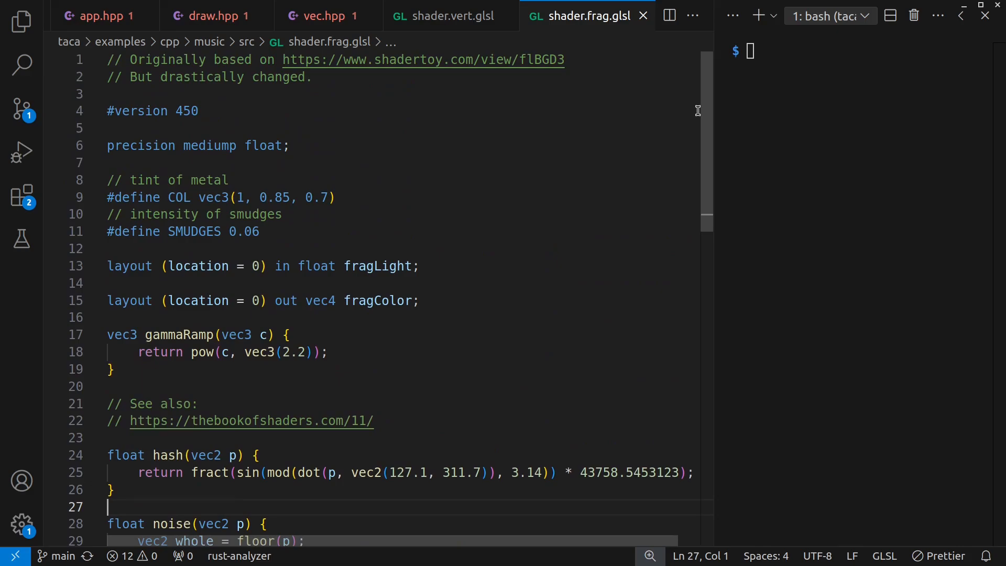
pyautogui.moveTo(662, 110)
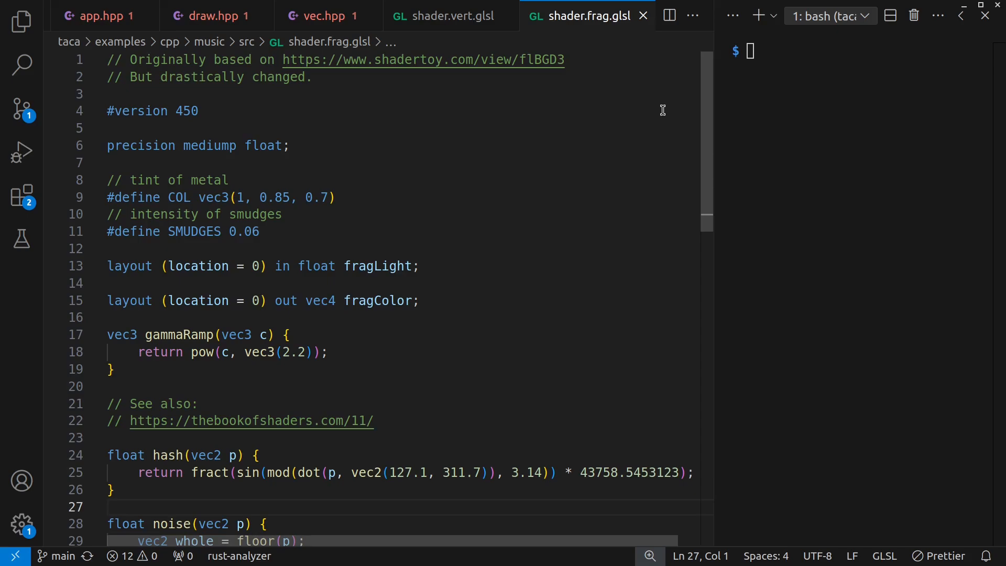
# Read shader.frag.glsl through the end of main(), then return to main.cpp
pyautogui.scroll(-3)
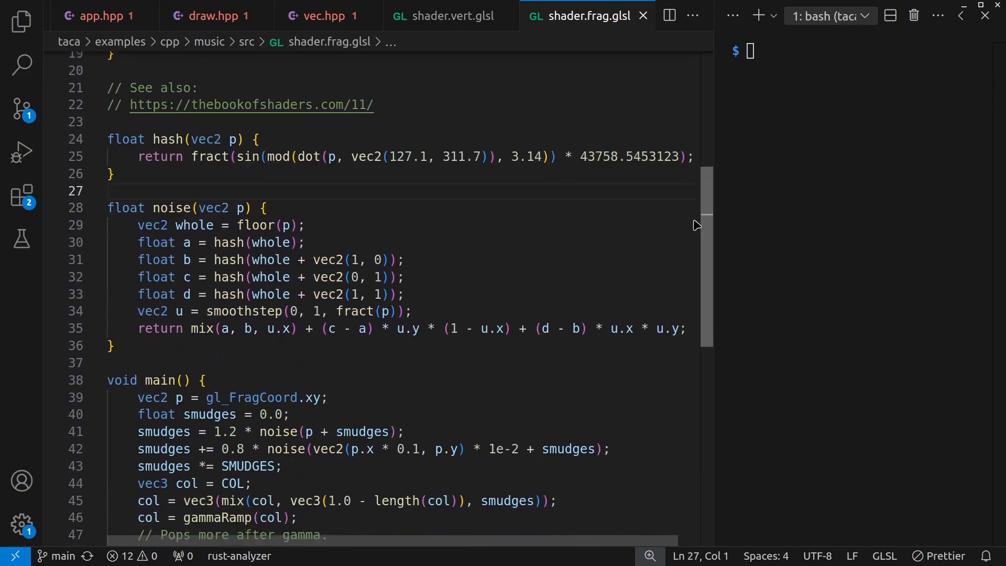
pyautogui.scroll(-3)
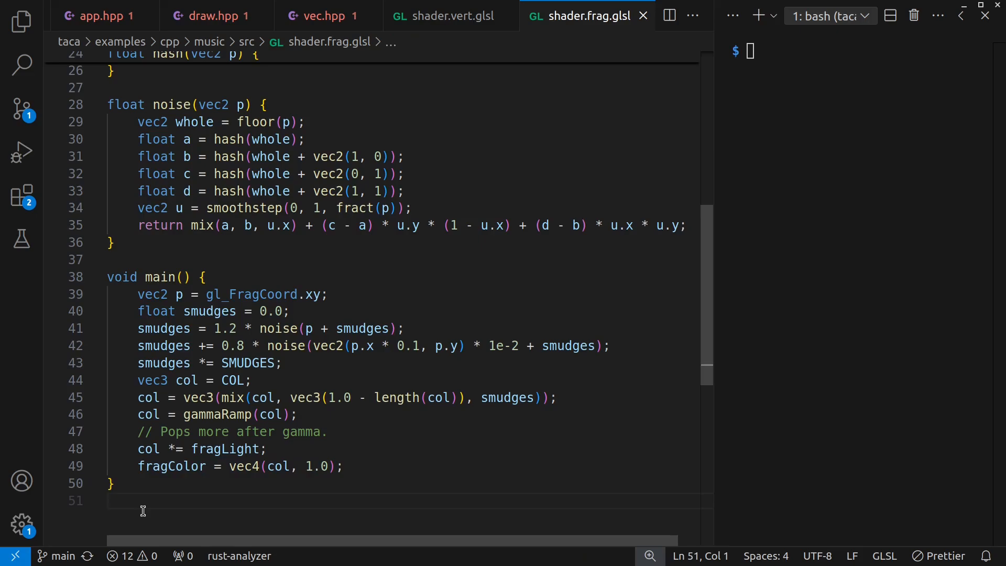
pyautogui.click(531, 16)
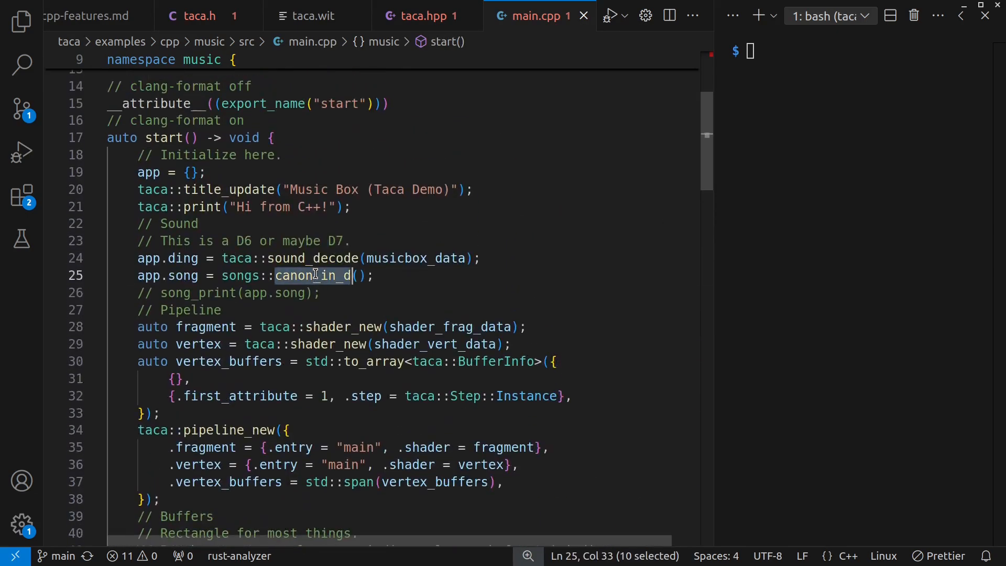
# Replace canon_in_d with basic in main.cpp's start function and begin a timed build command
pyautogui.press('Delete')
pyautogui.write('basi')
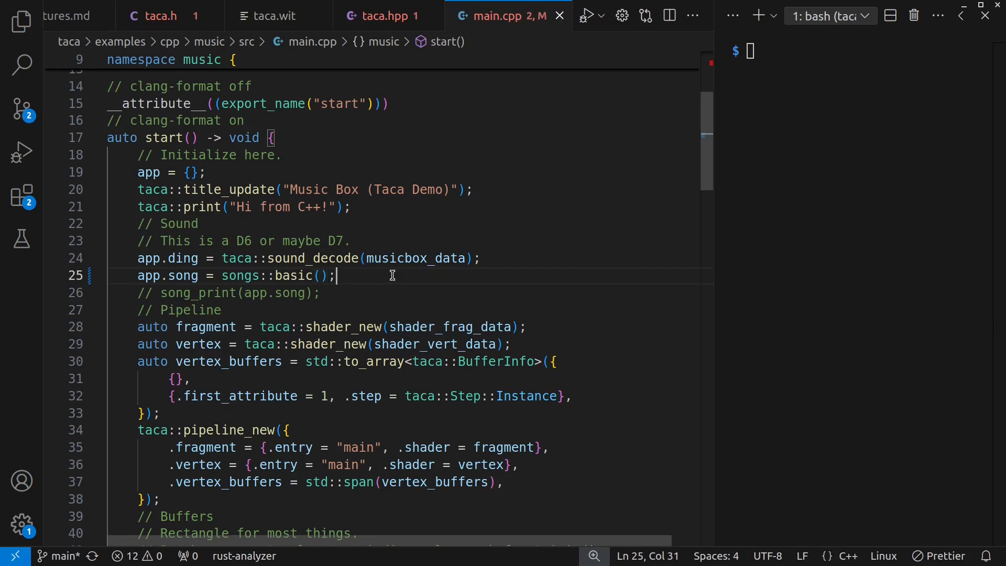
pyautogui.write('time')
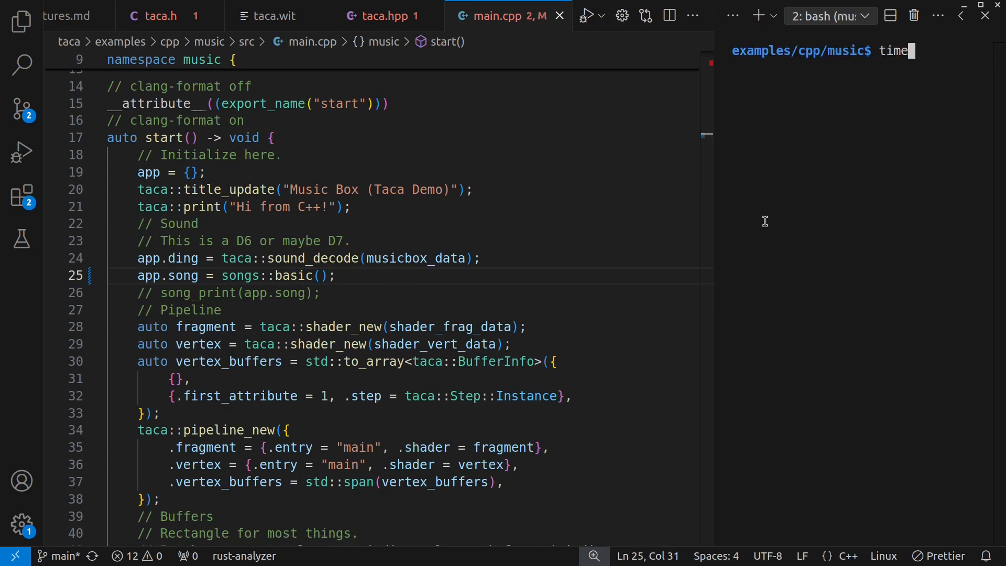
# Run time ./build.sh, then enter ./target/release/taca run web/public/apps/cpp/music.taca
pyautogui.write('./build.sh')
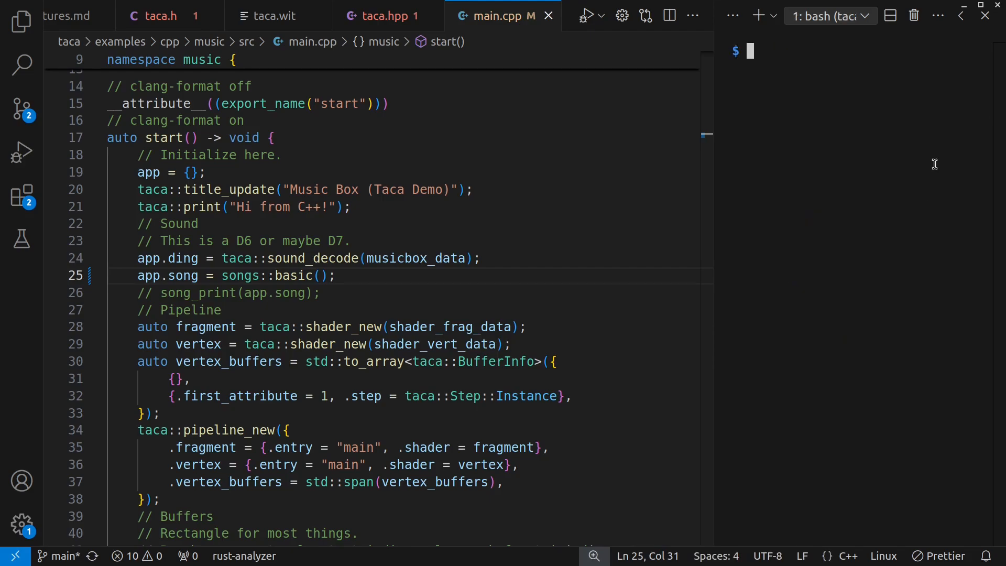
pyautogui.write('./target/release/taca run web/public/apps/cpp/music.taca')
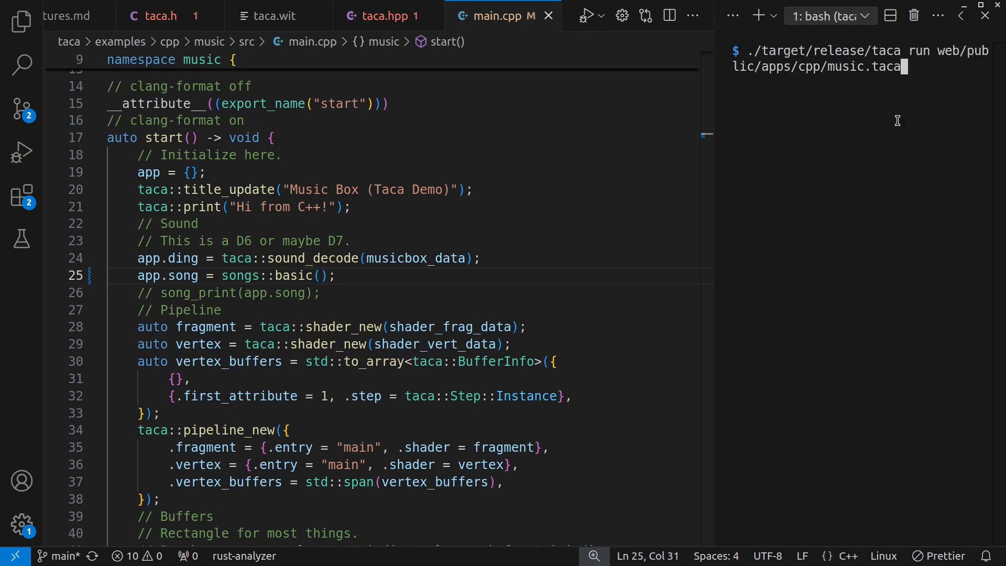